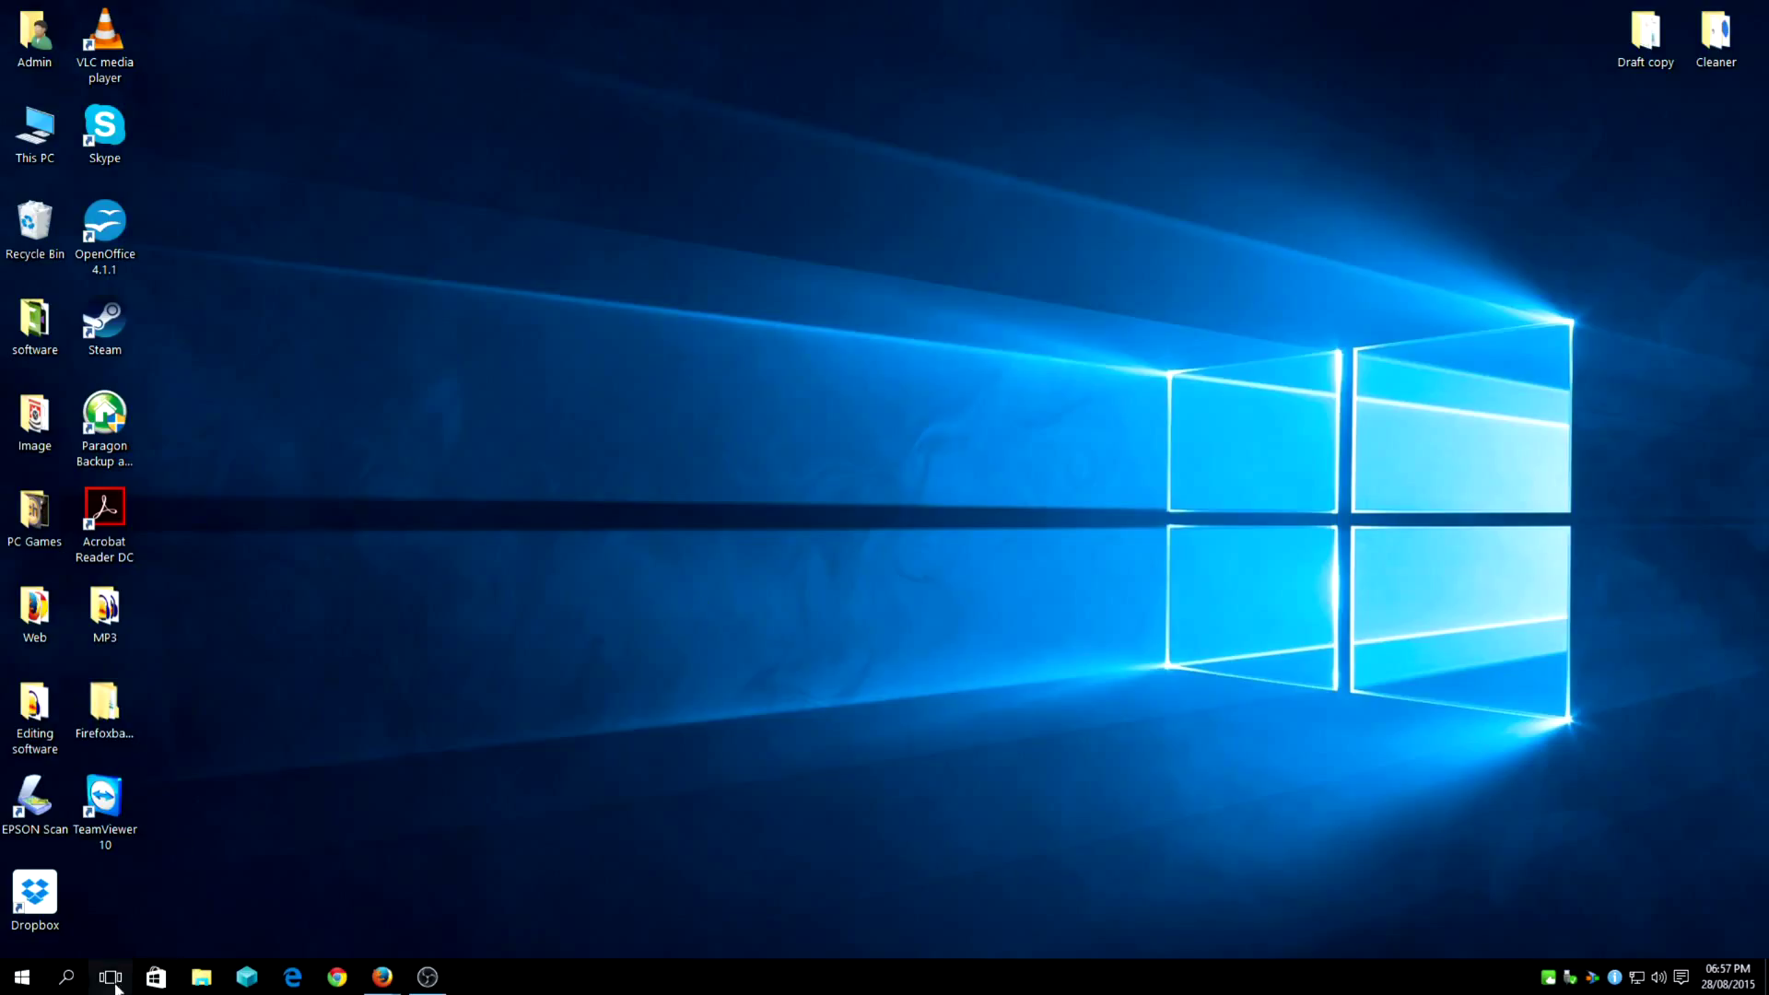
# Search the Start menu for 'msconfig' and launch System Configuration
pyautogui.click(66, 977)
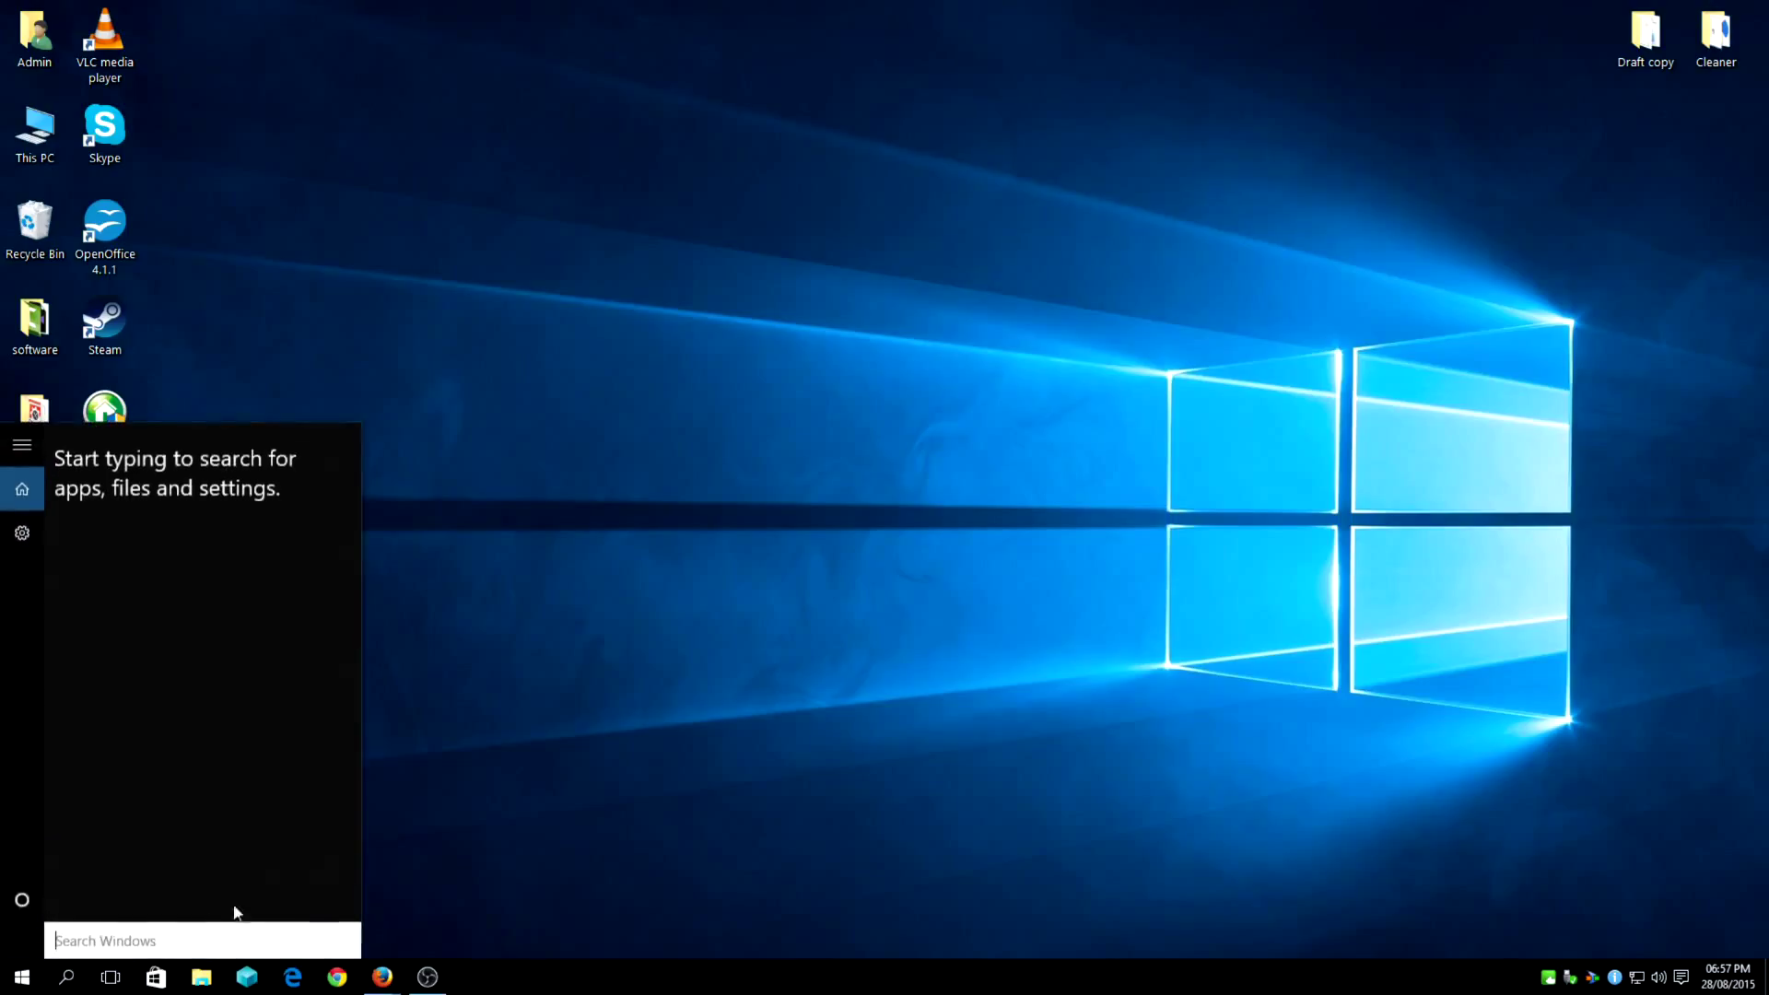
pyautogui.moveTo(439, 825)
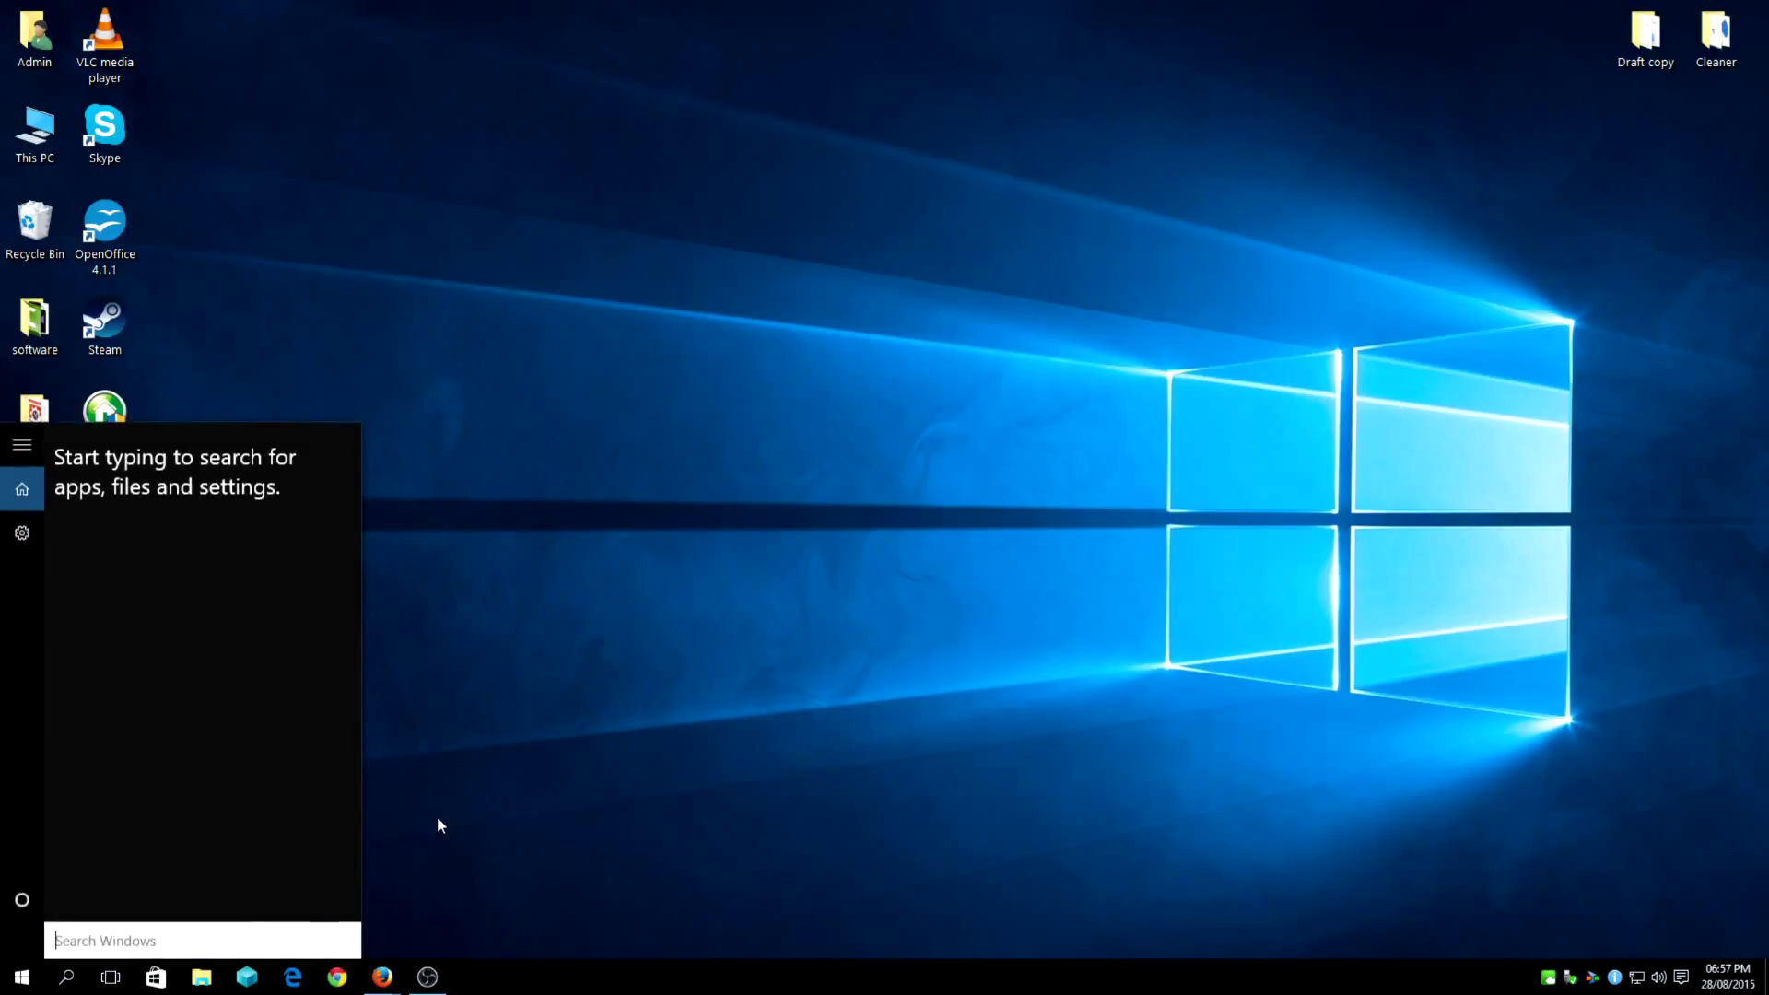
pyautogui.write('mscon')
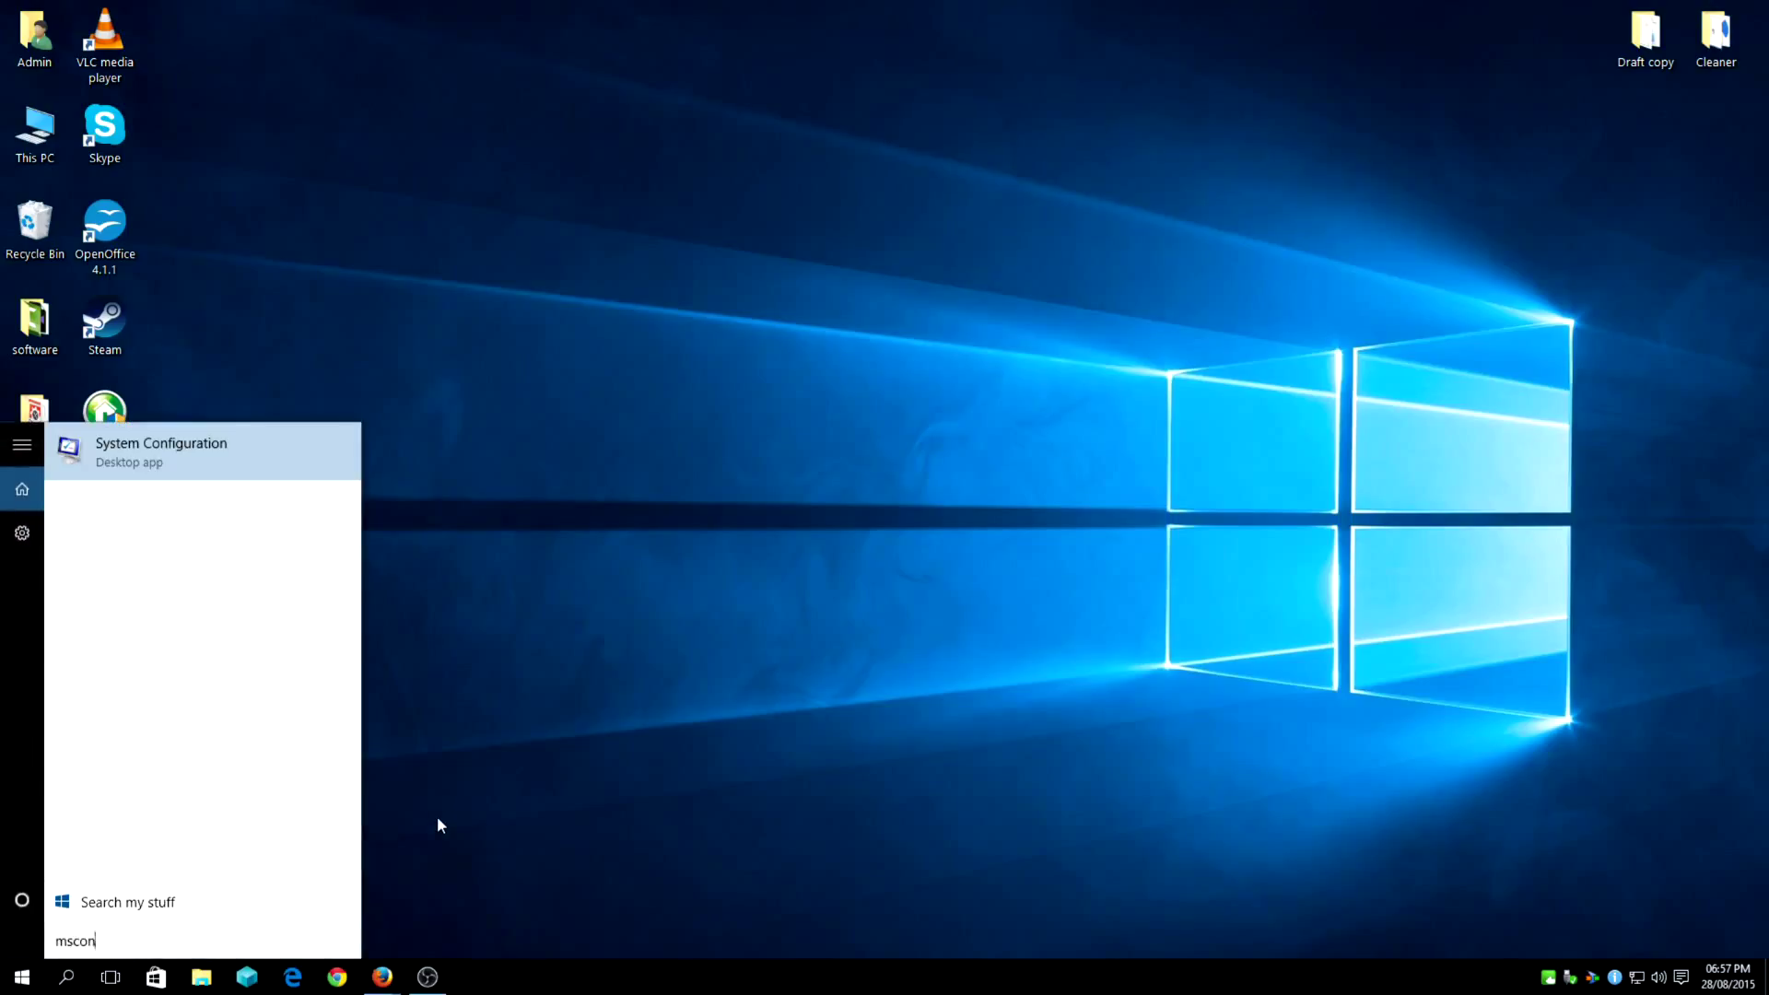
pyautogui.write('fig')
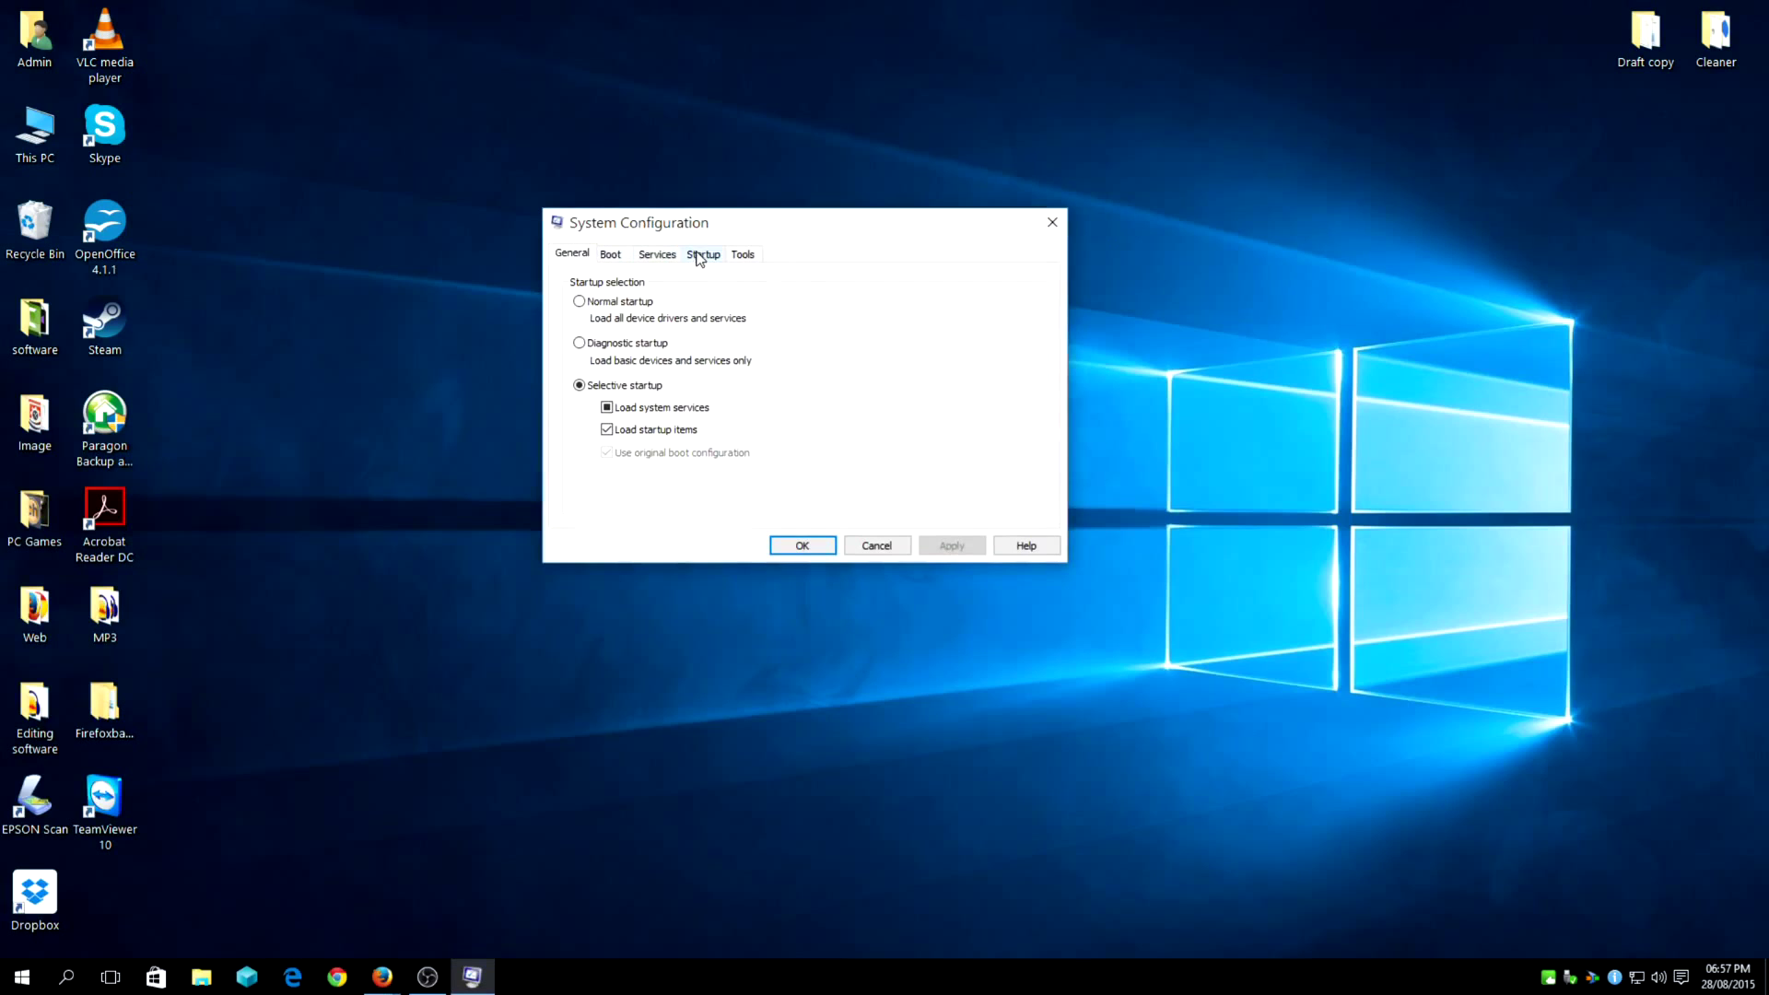
# Show the Services list sorted by Manufacturer with the column widened
pyautogui.click(656, 252)
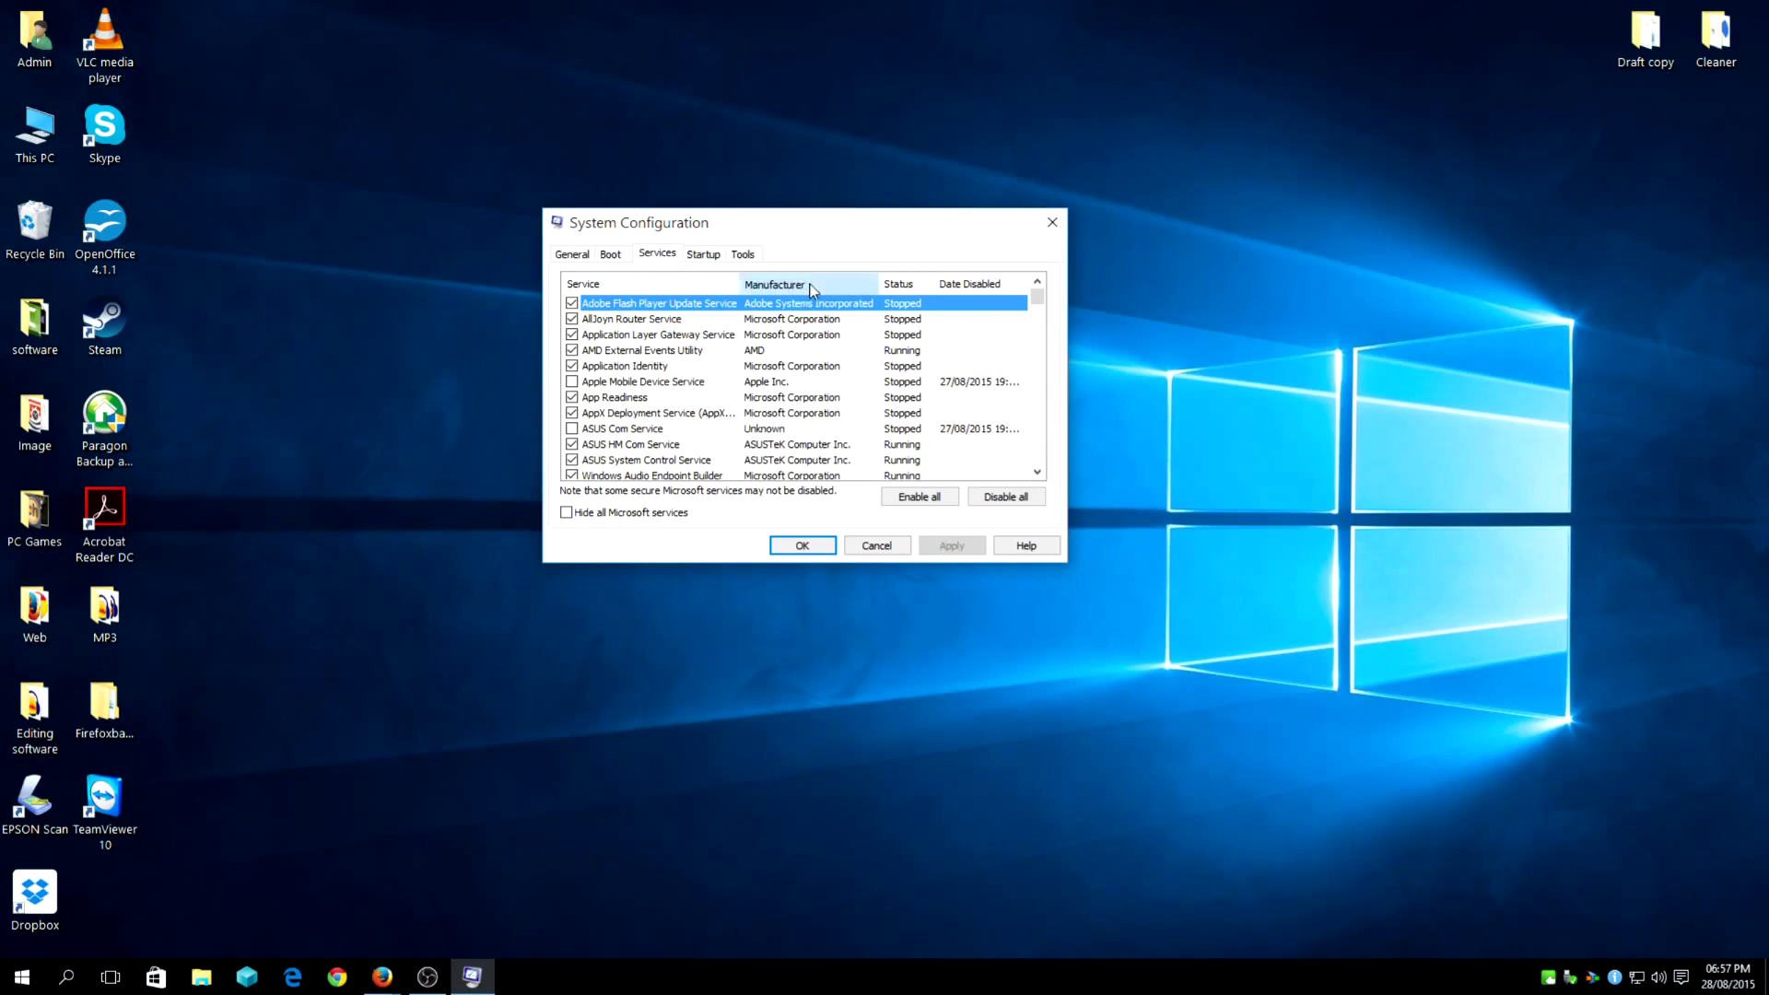
pyautogui.click(774, 284)
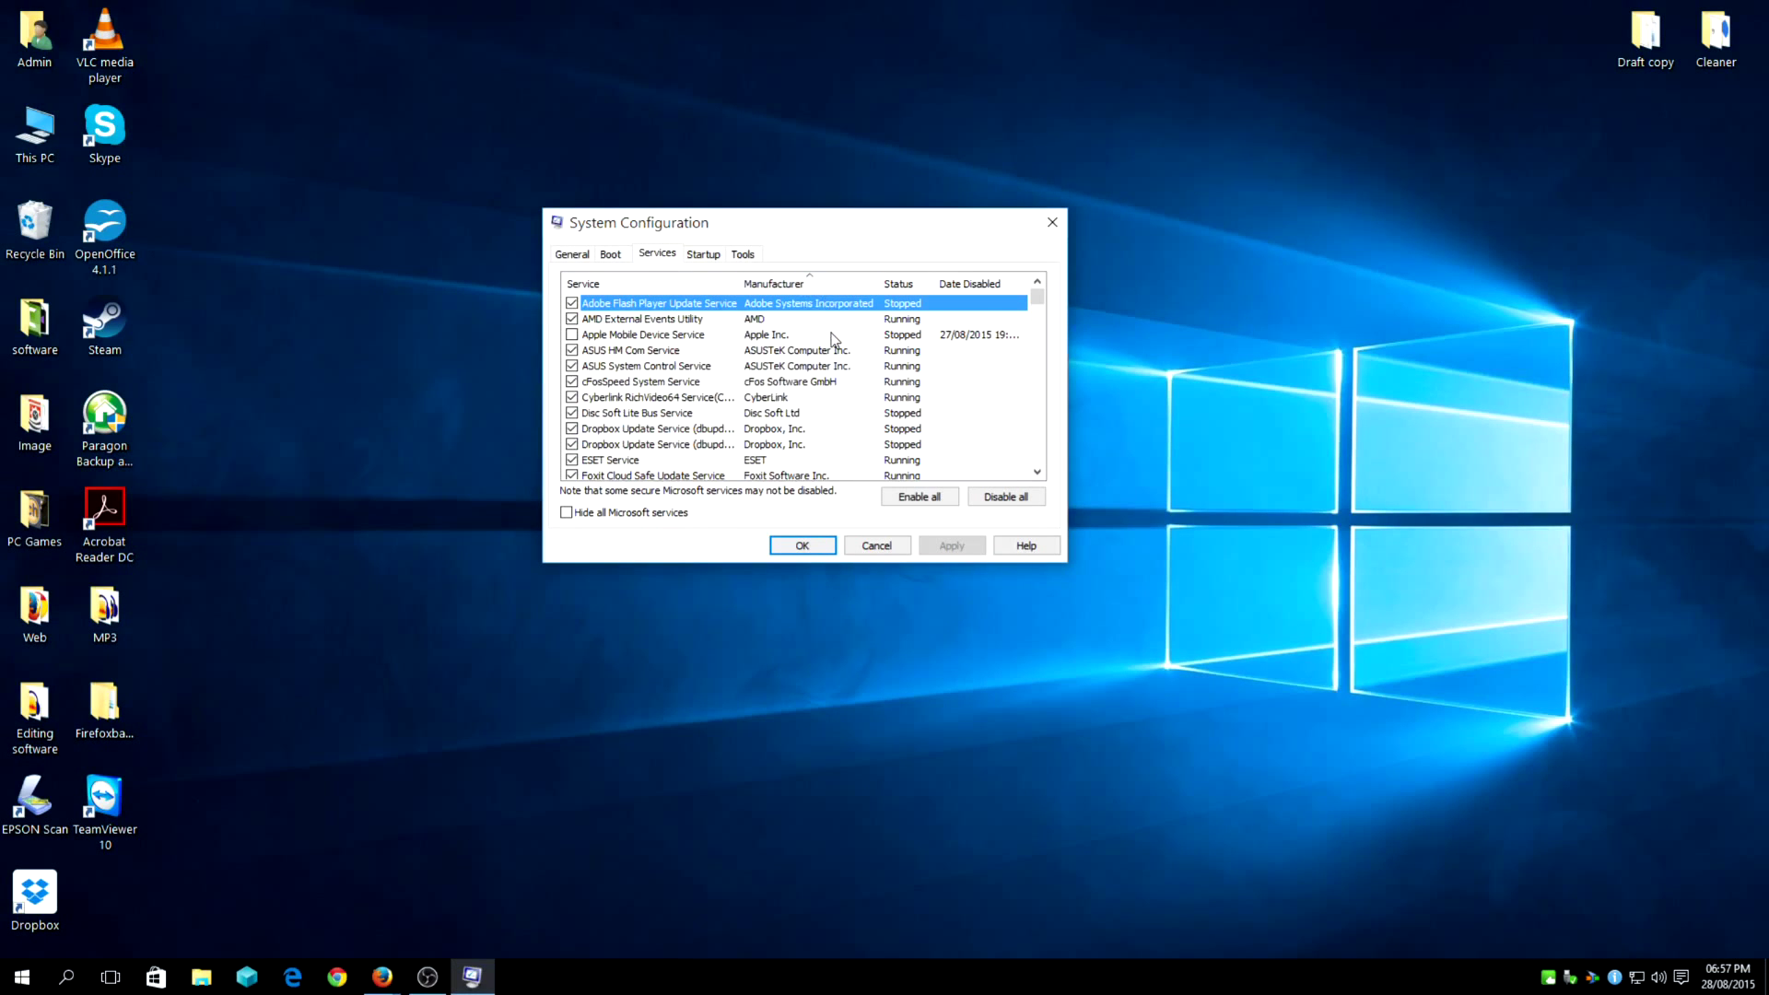
pyautogui.moveTo(1338, 505)
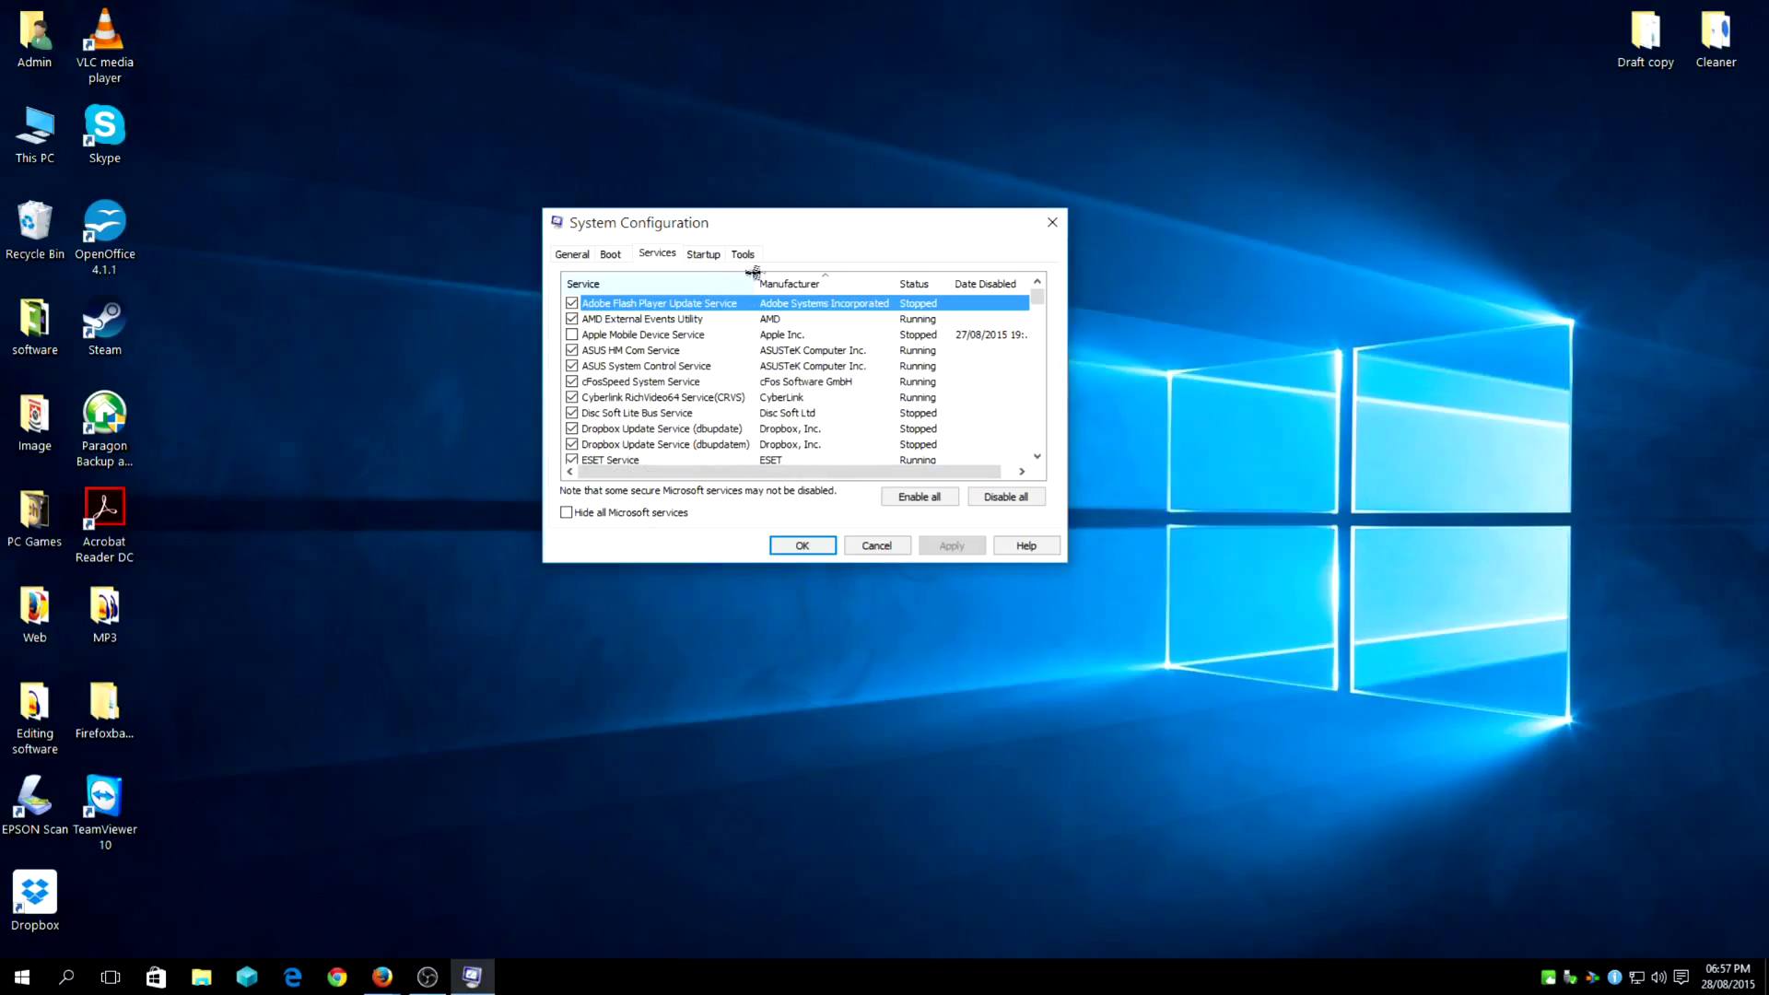
pyautogui.click(643, 333)
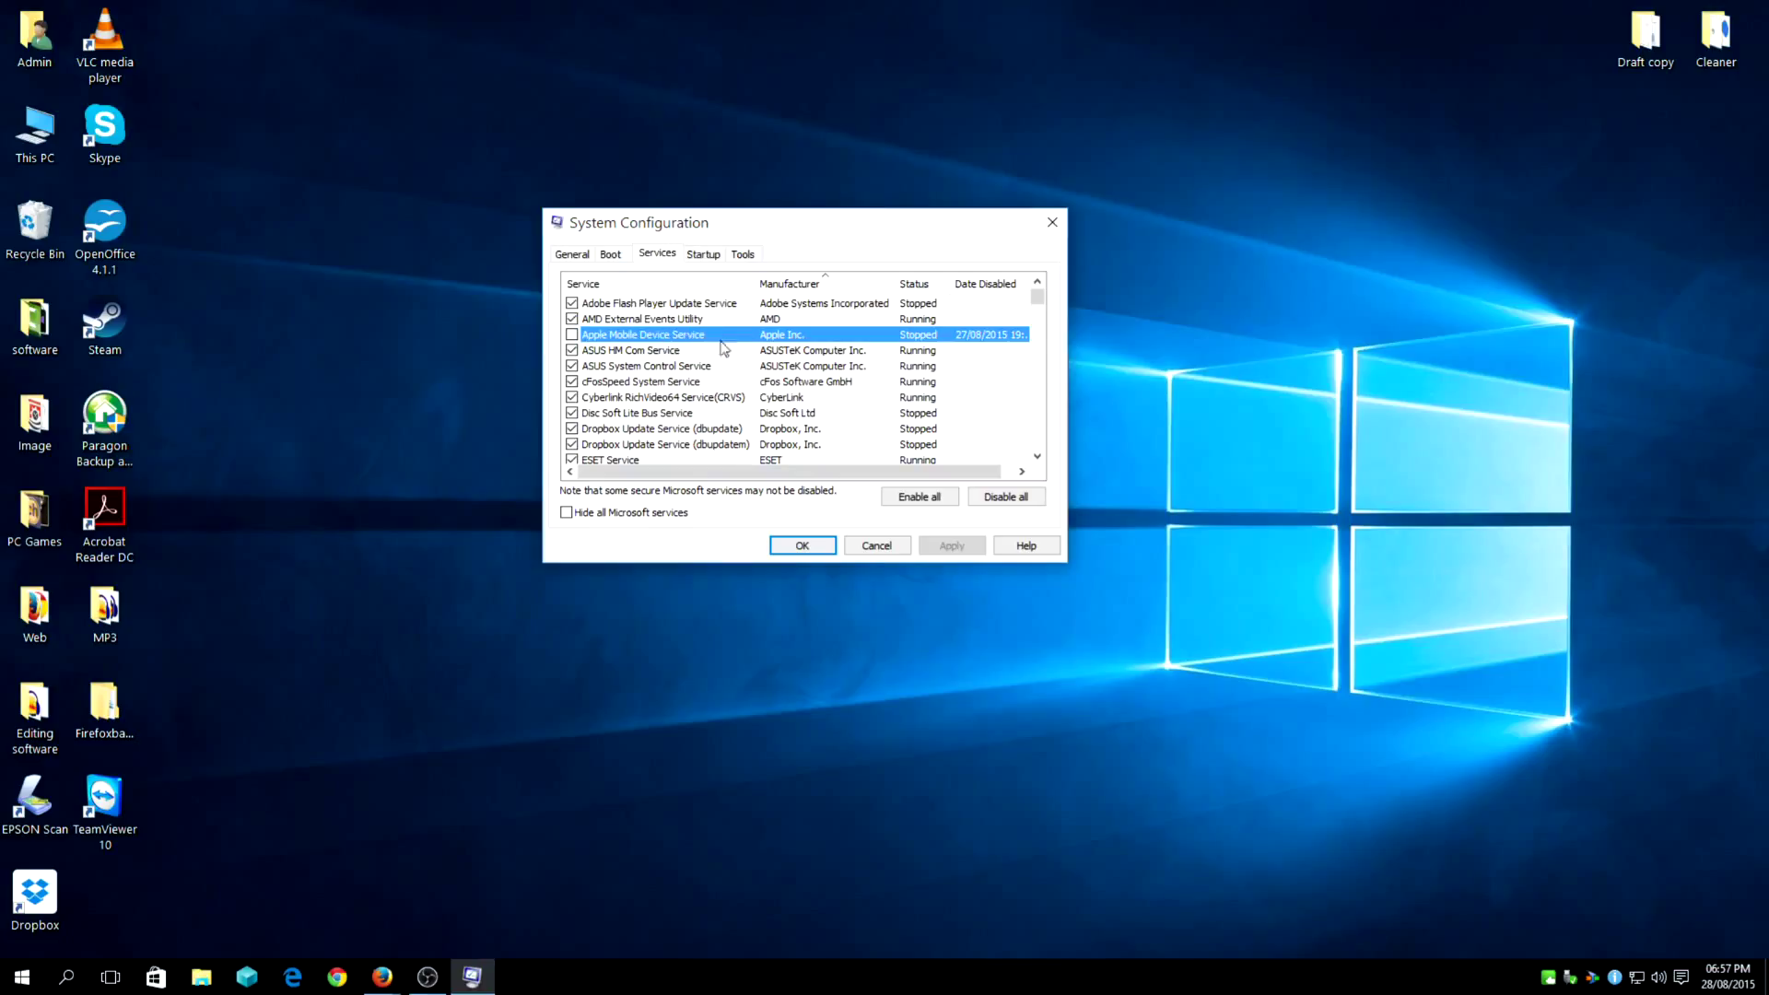
pyautogui.moveTo(724, 354)
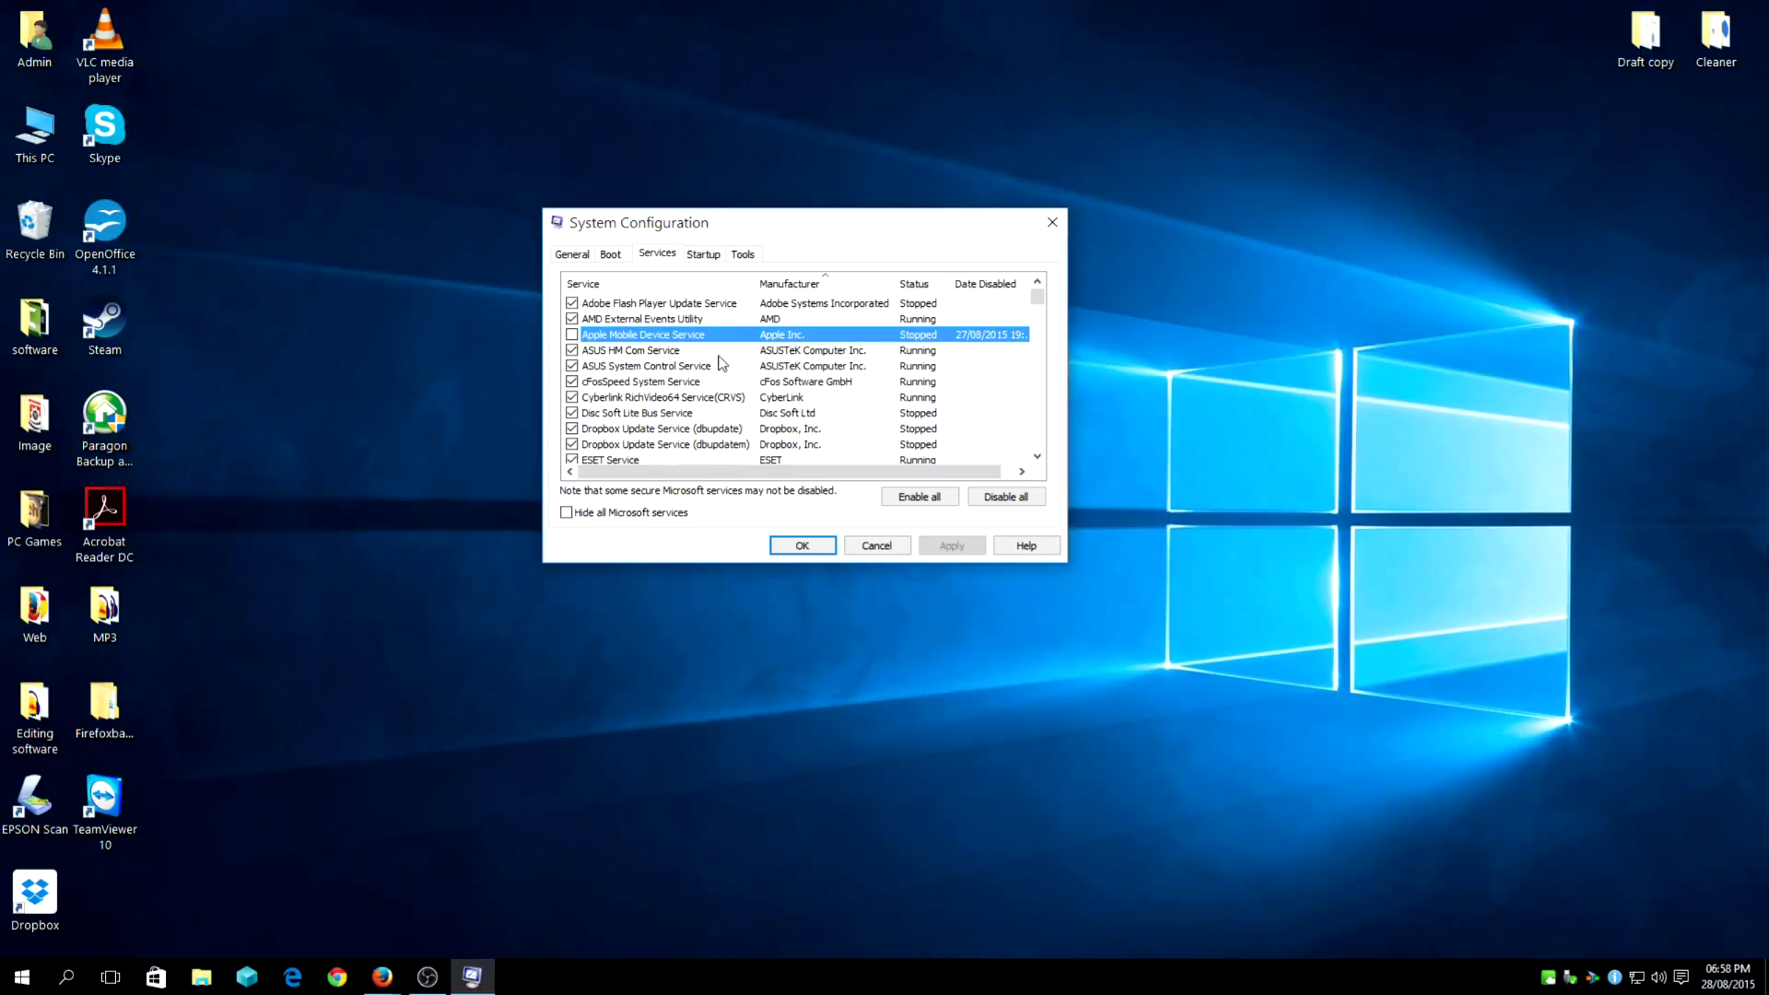
# Untick Dropbox Update (dbupdate, dbupdatem) and Foxit Cloud Safe Update Service, then review Malwarebytes
pyautogui.scroll(-3)
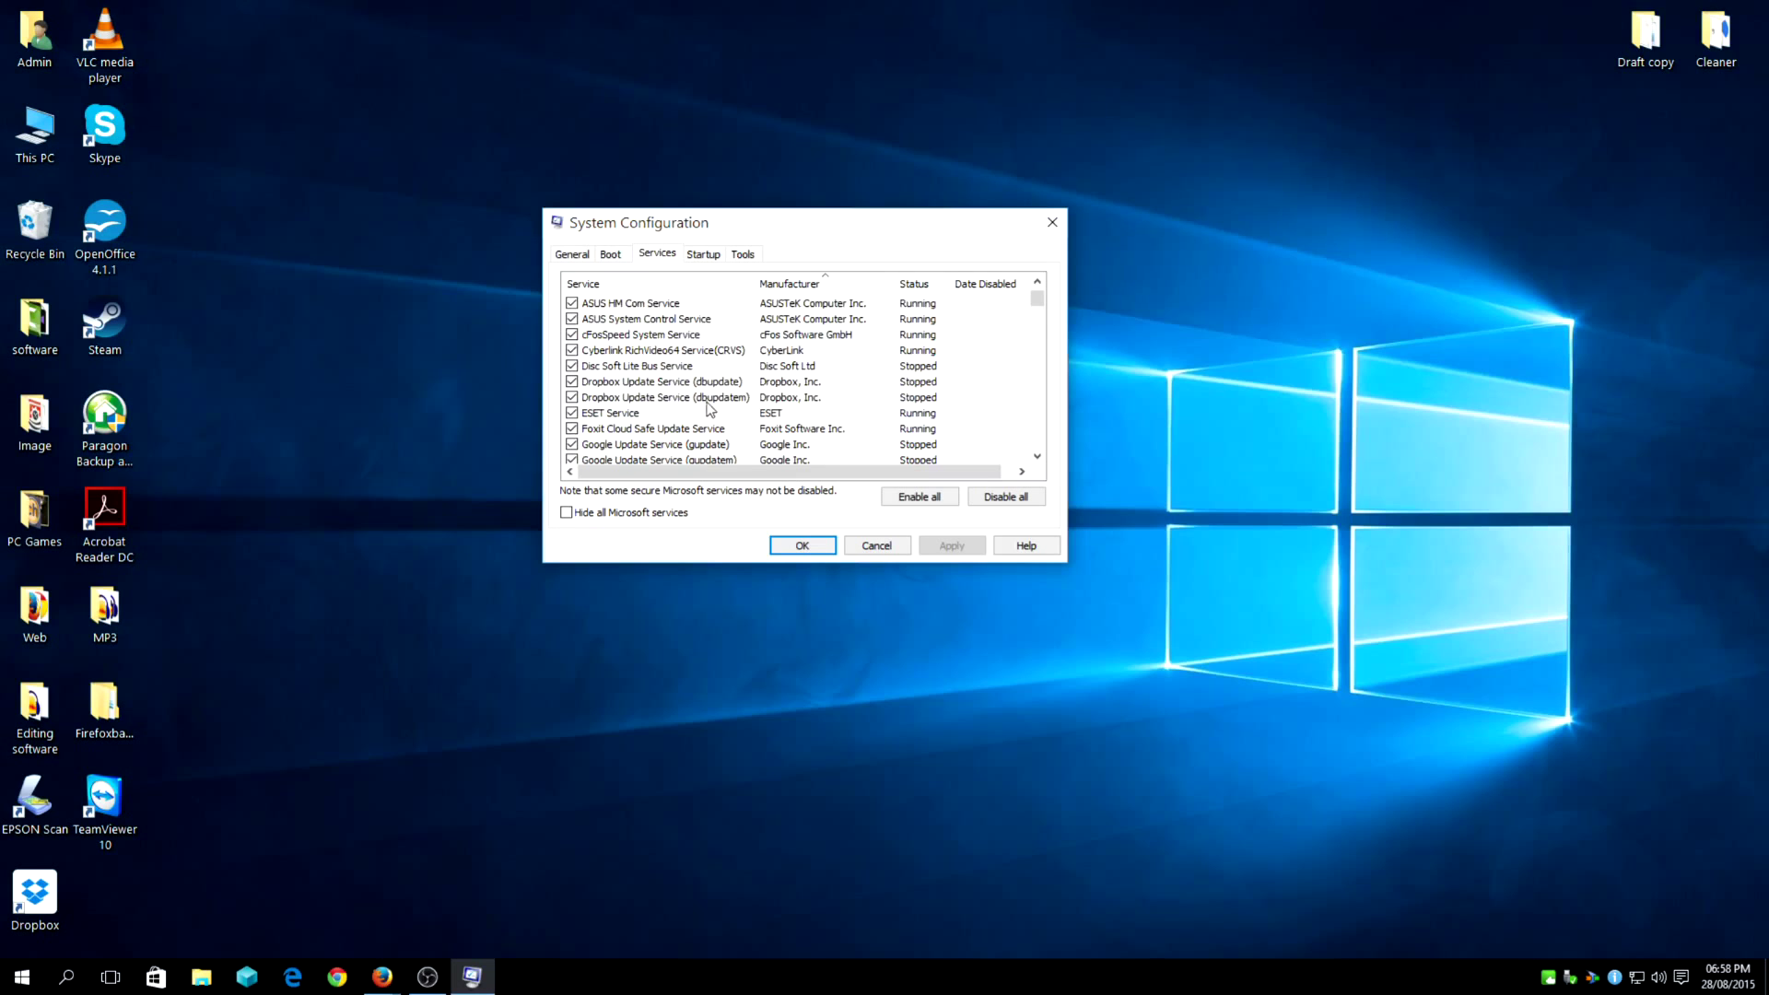
pyautogui.click(662, 381)
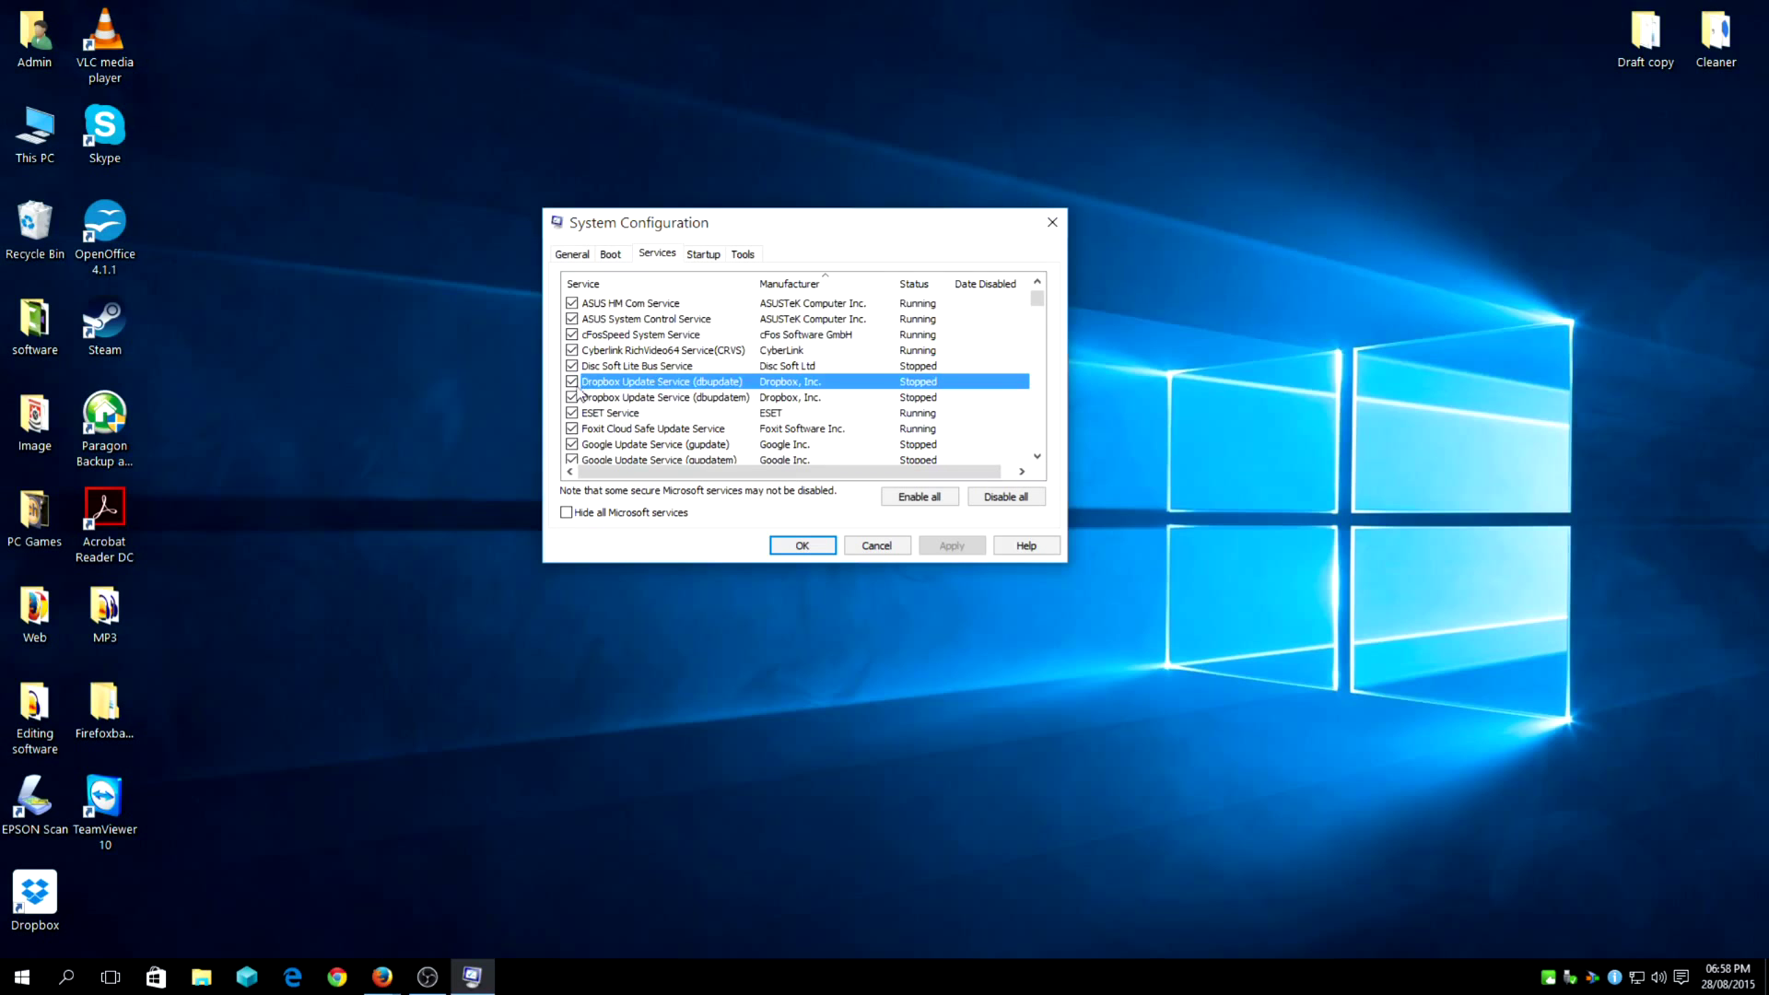
pyautogui.click(571, 382)
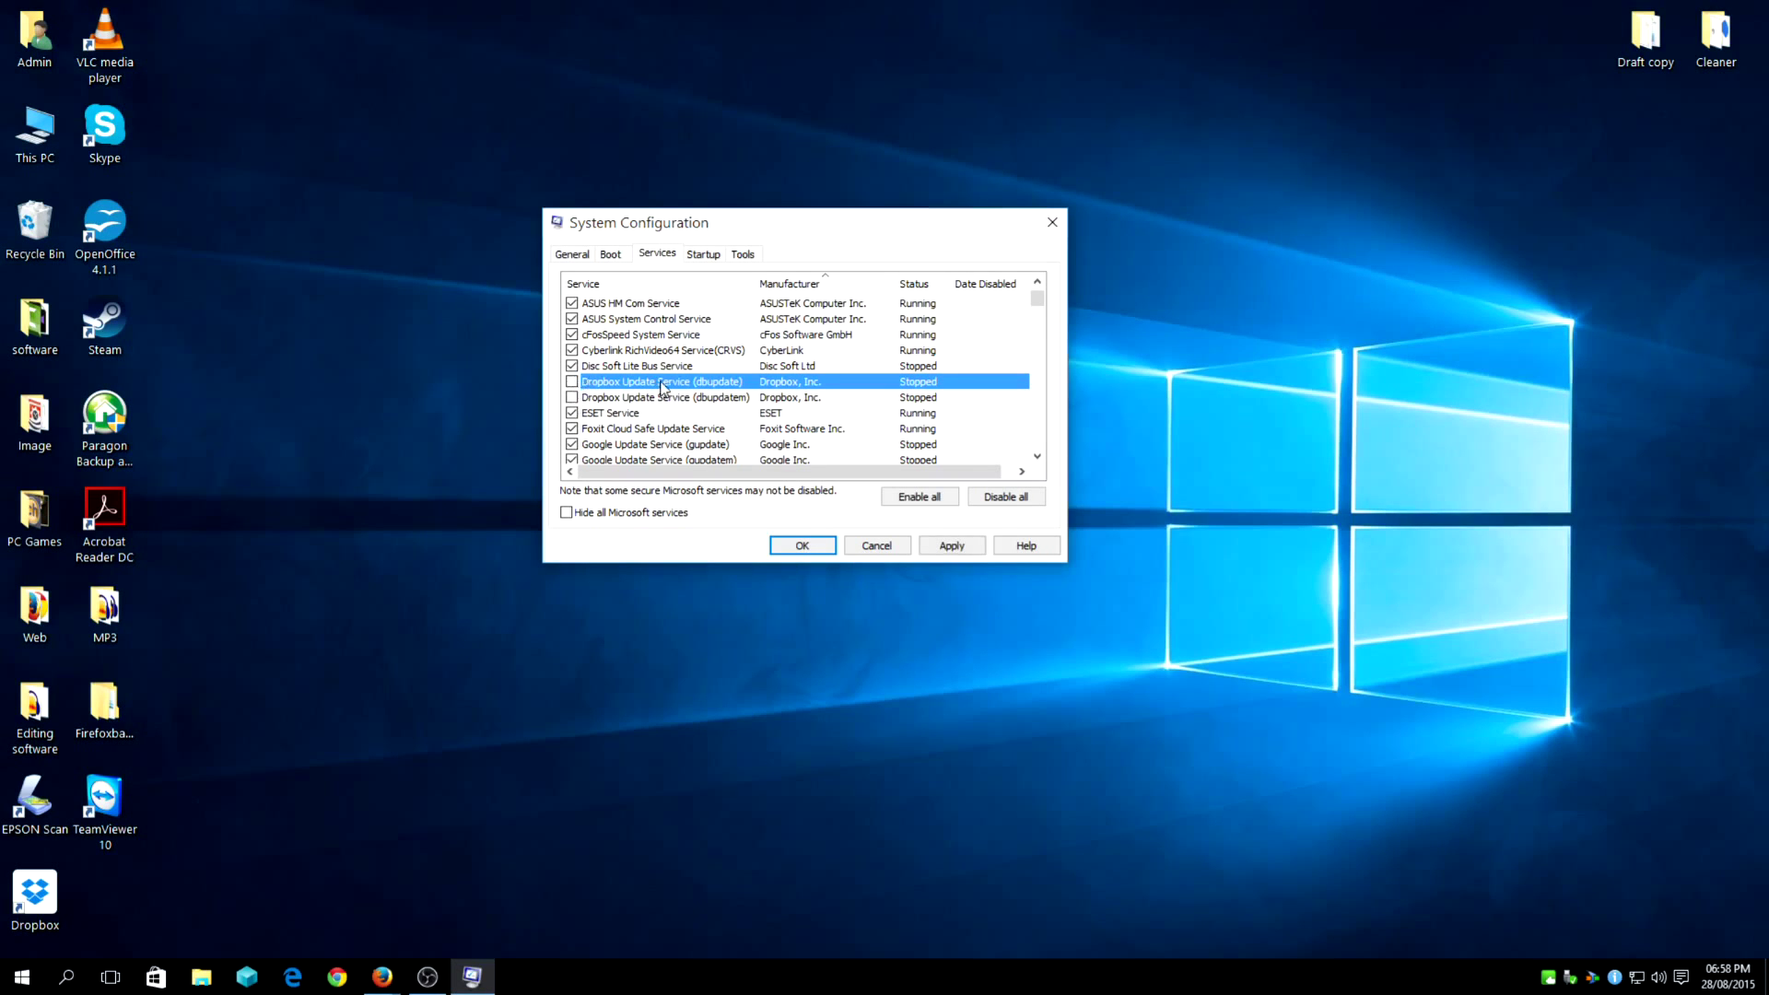
pyautogui.click(663, 398)
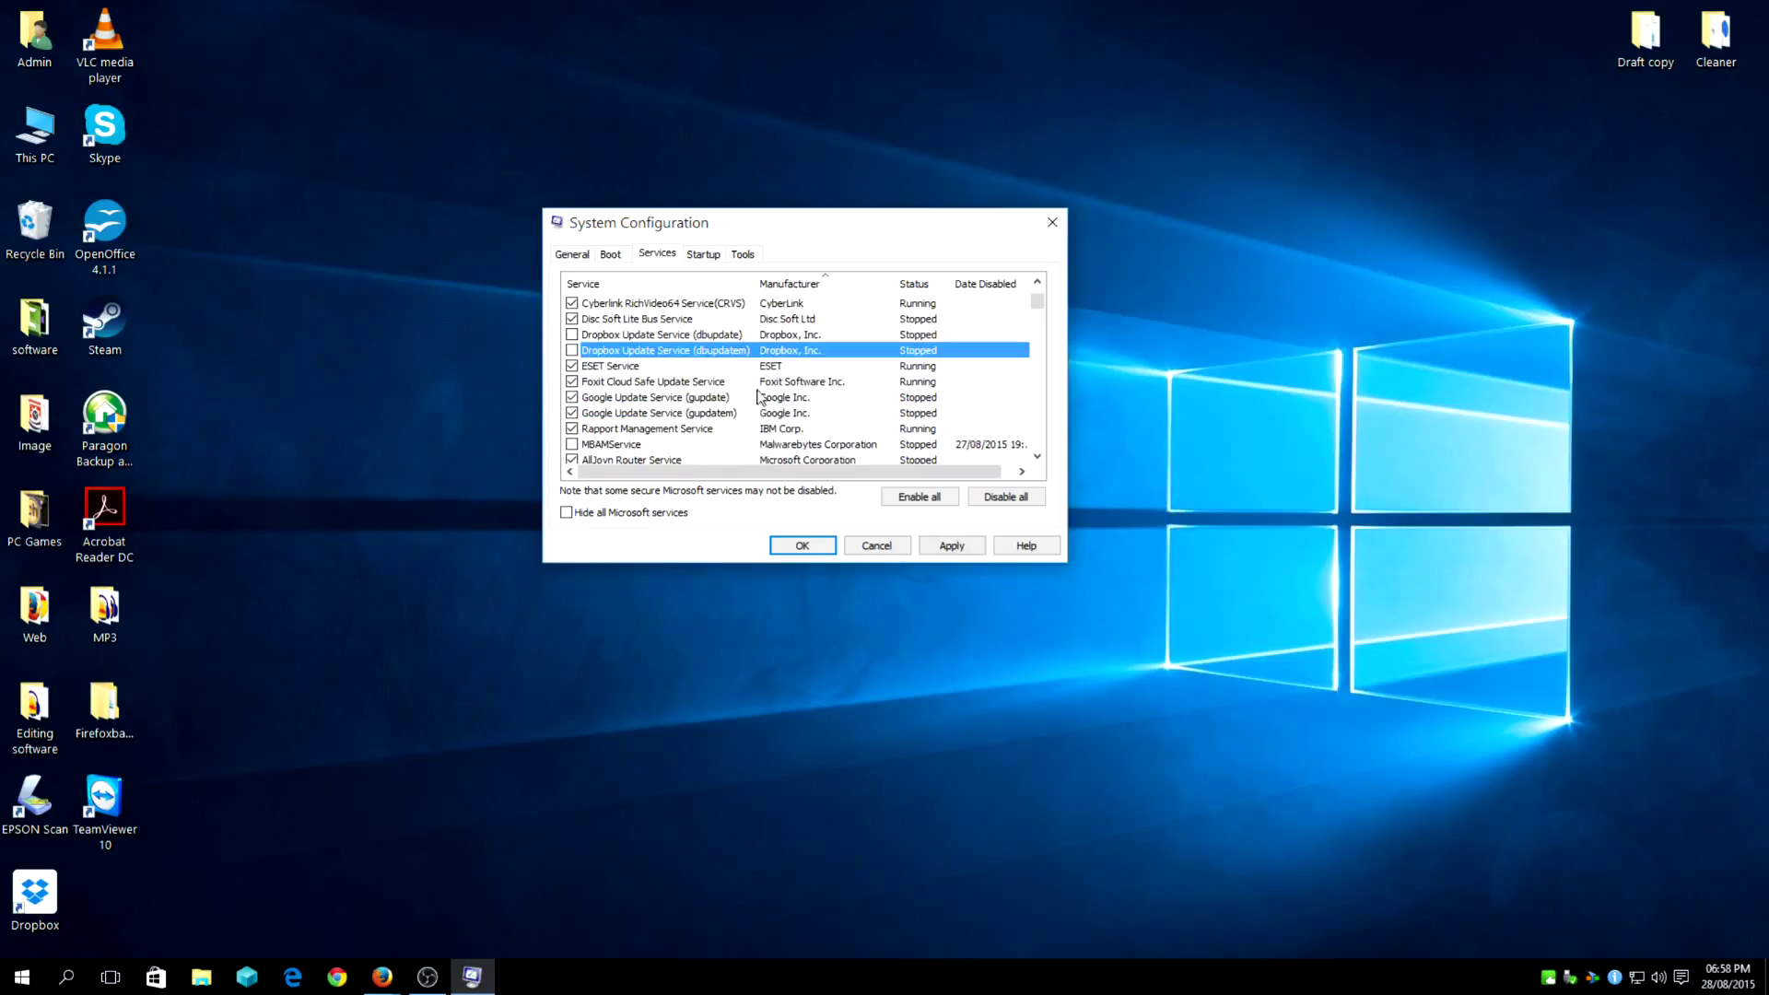
pyautogui.click(652, 381)
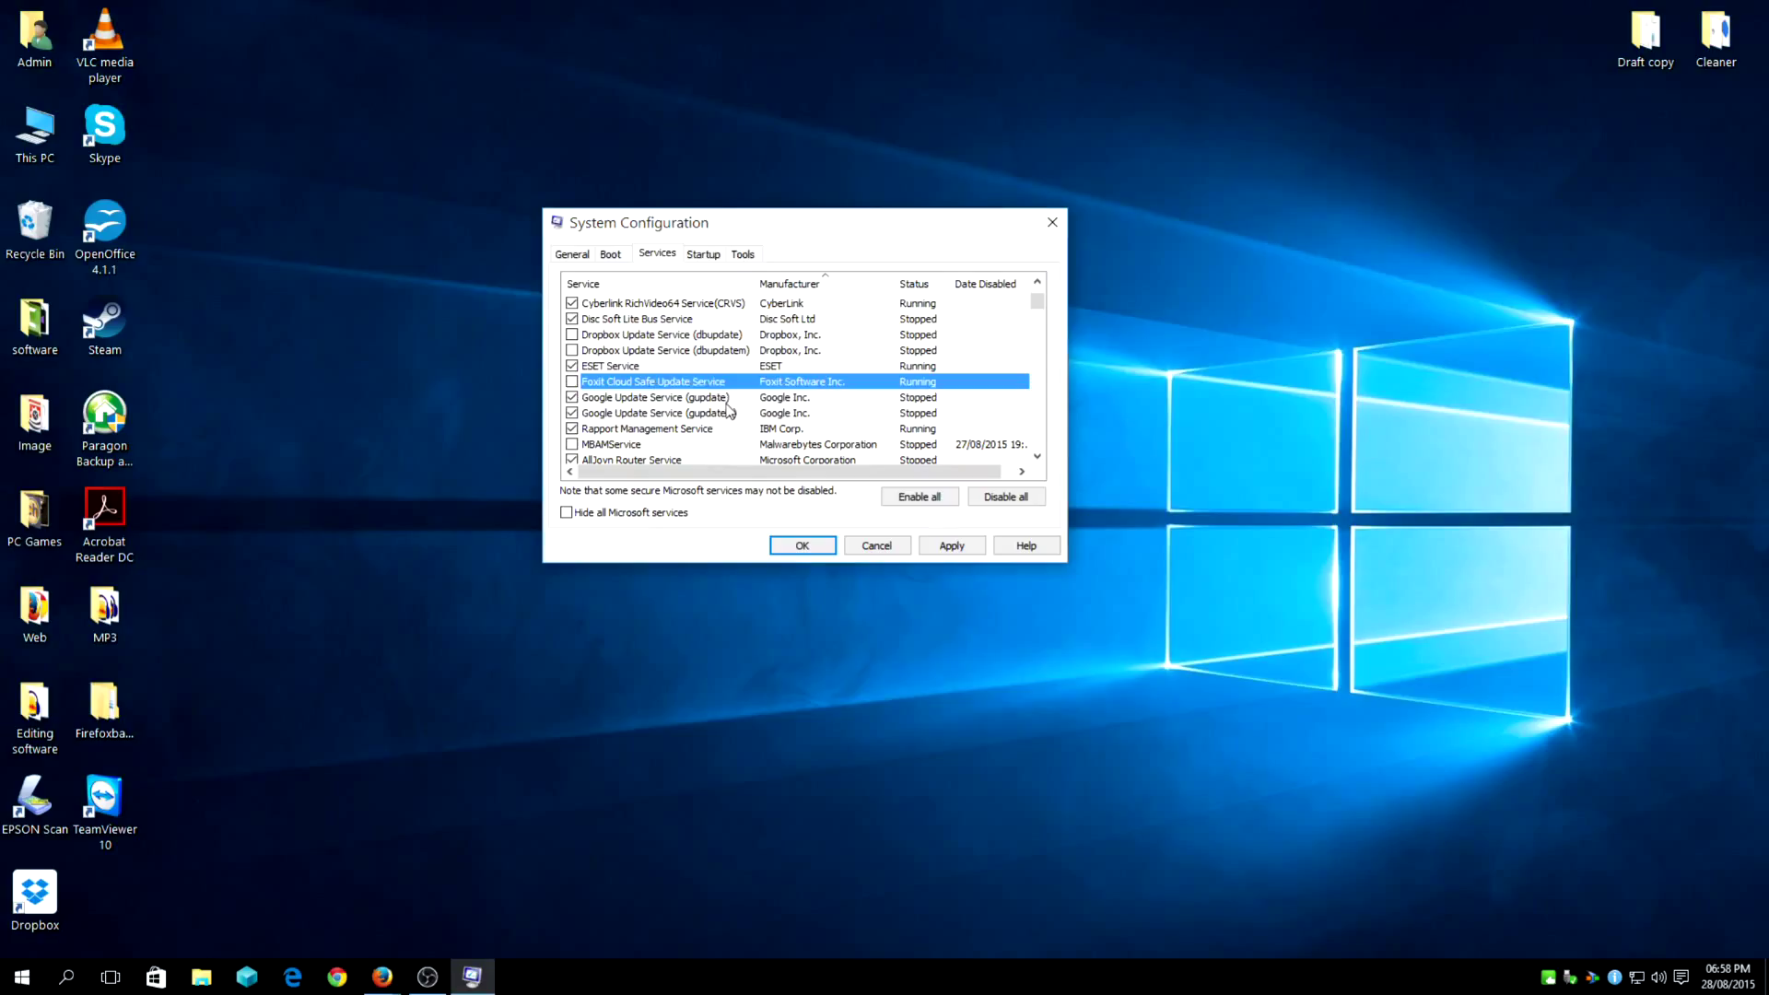
pyautogui.scroll(-3)
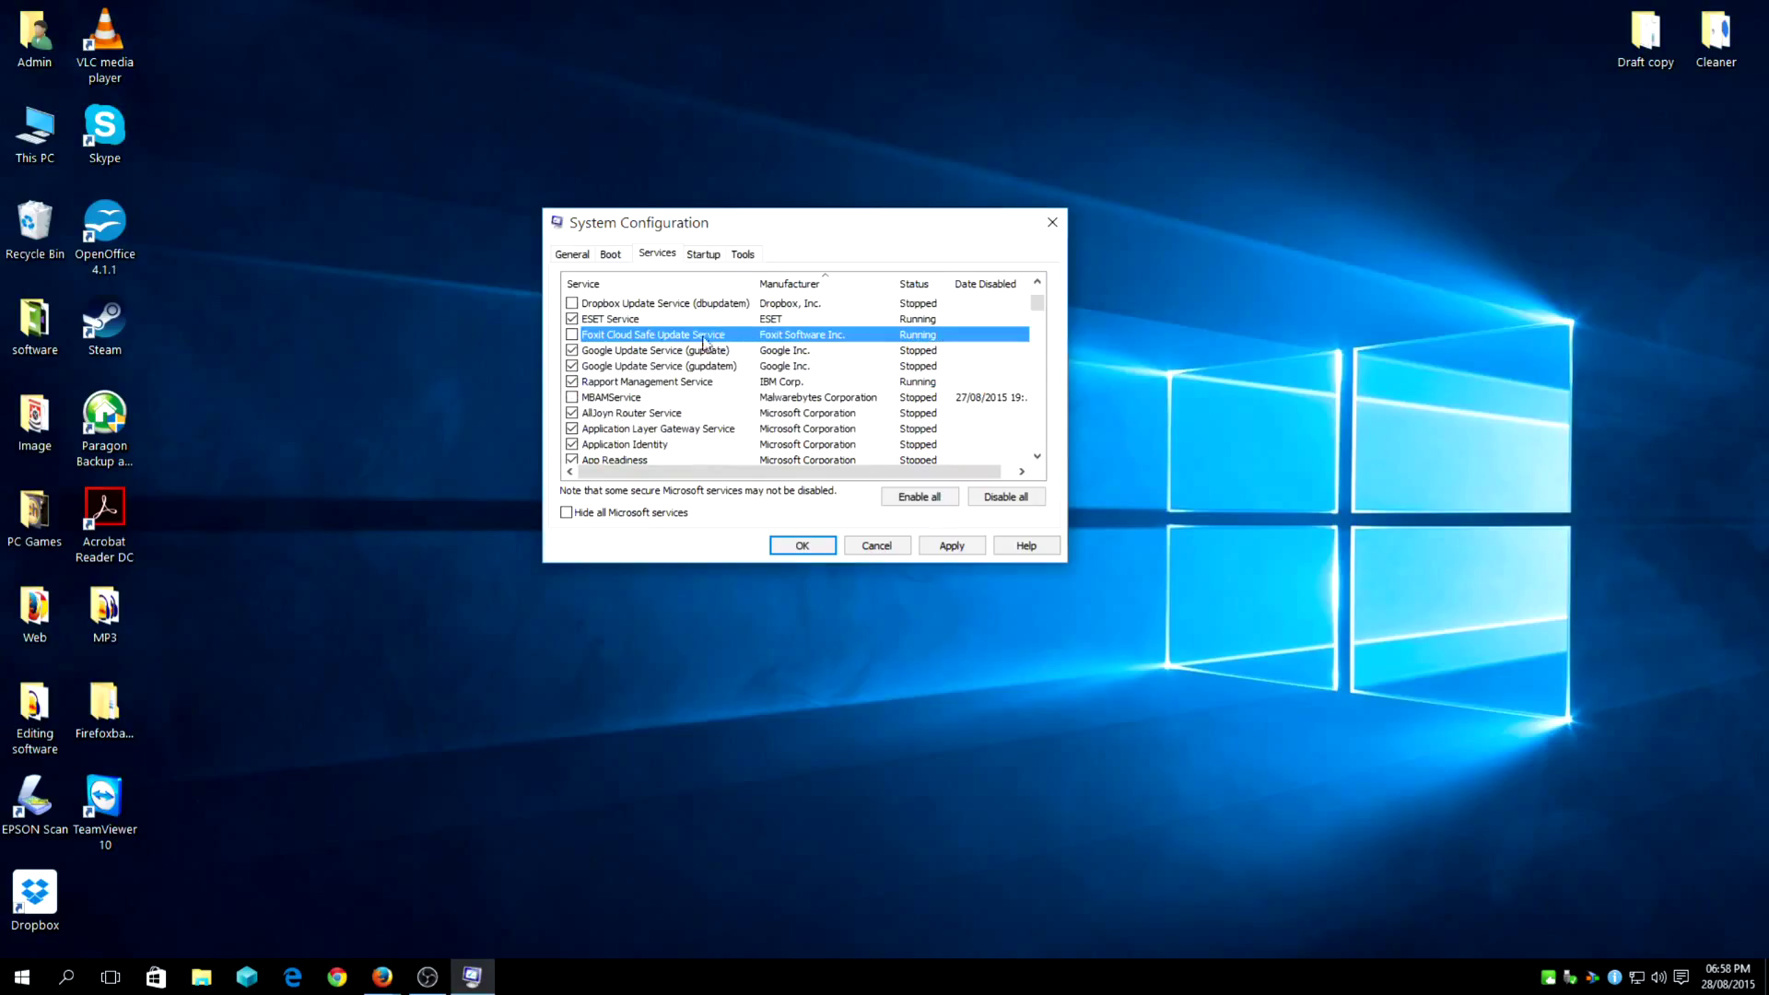
pyautogui.click(616, 396)
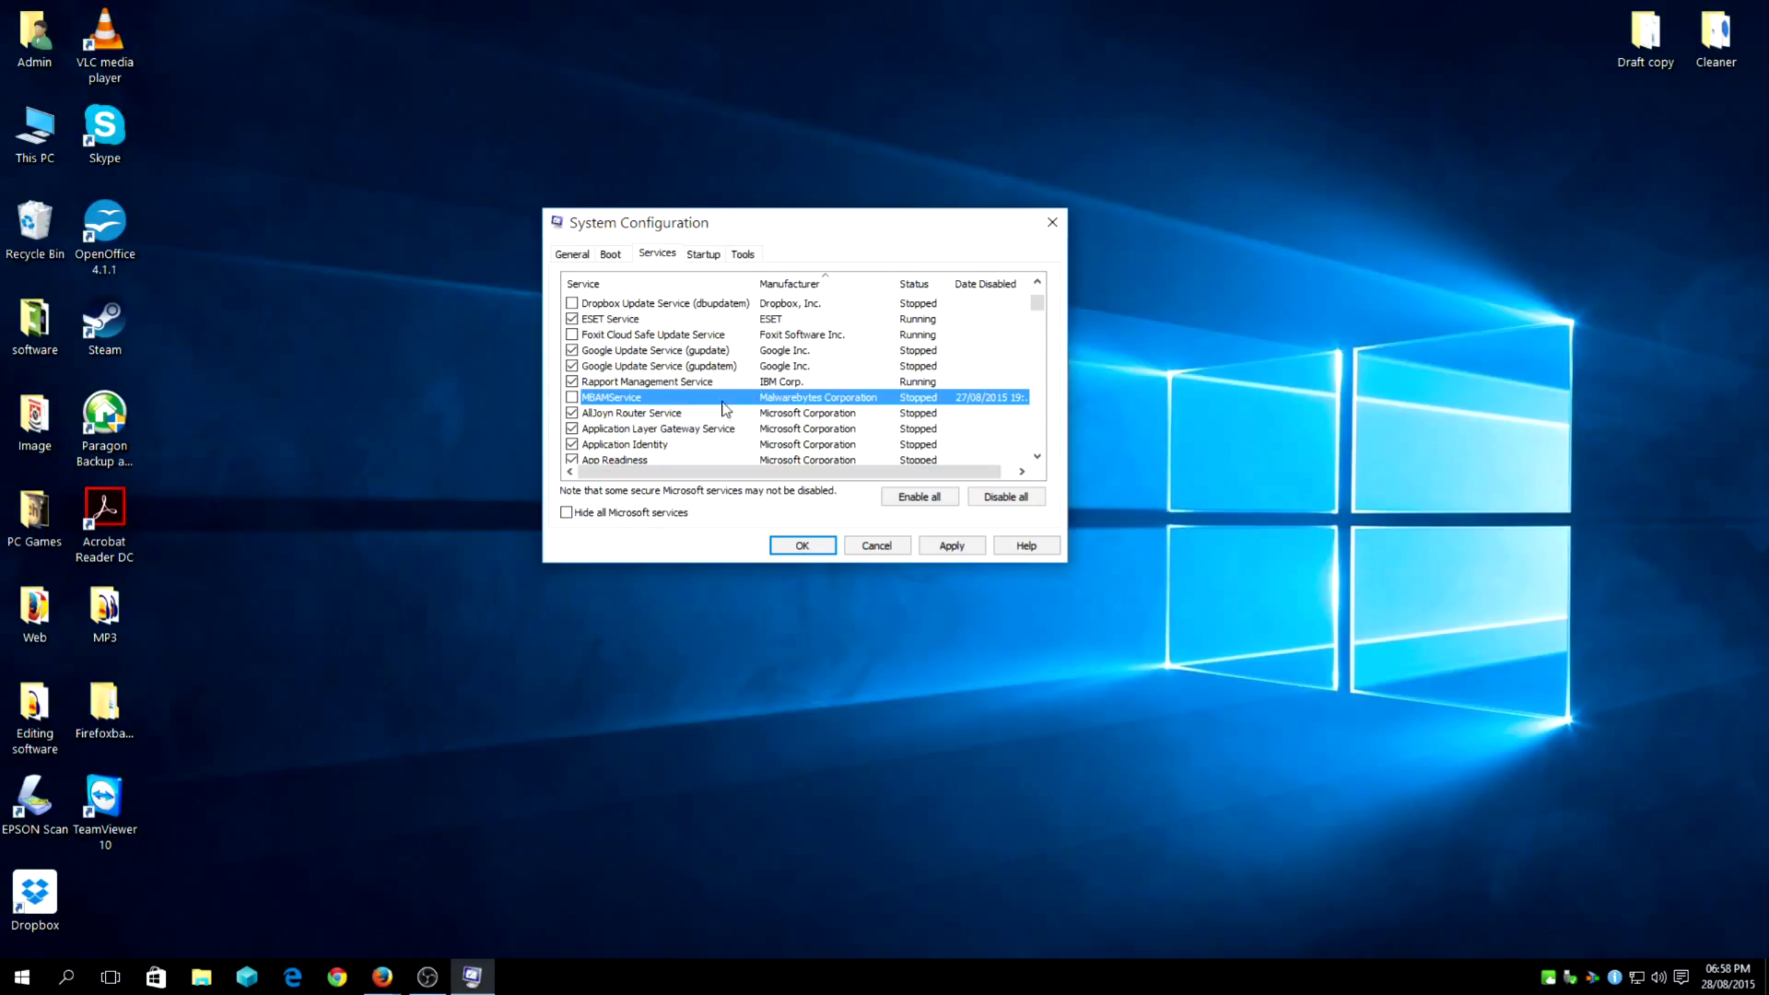
pyautogui.scroll(-3)
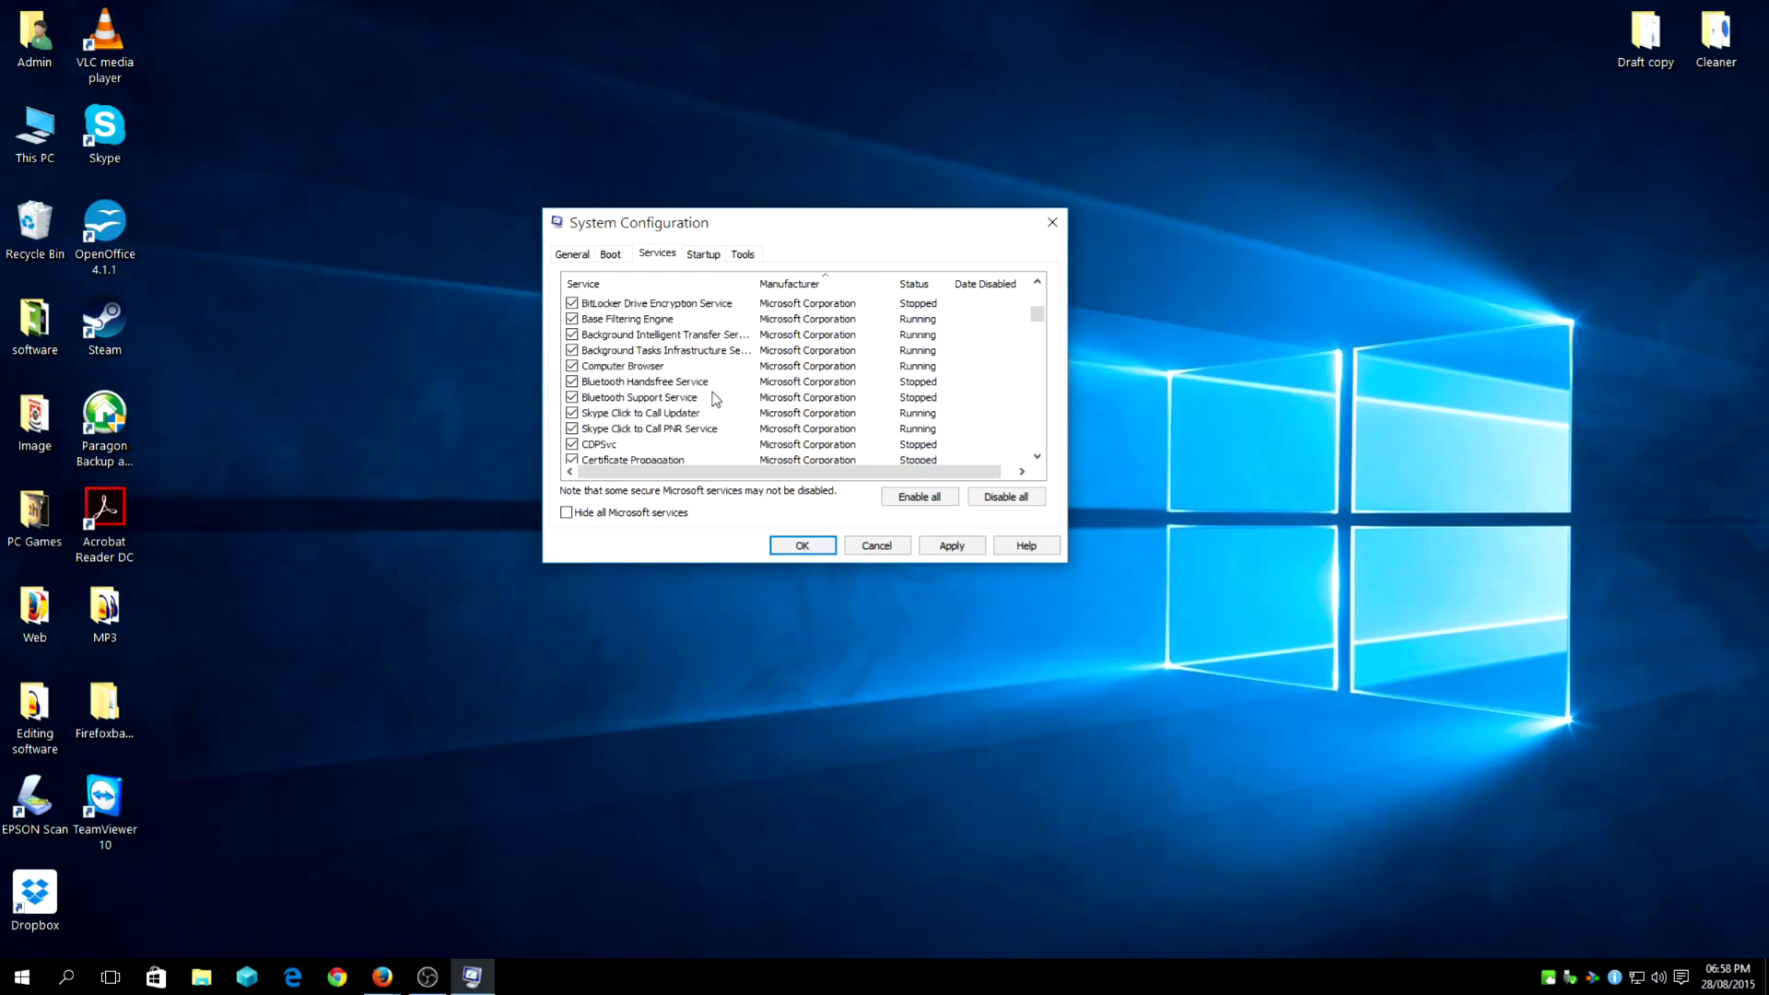
# Untick the TeamViewer 10 service and apply the service changes
pyautogui.scroll(-3)
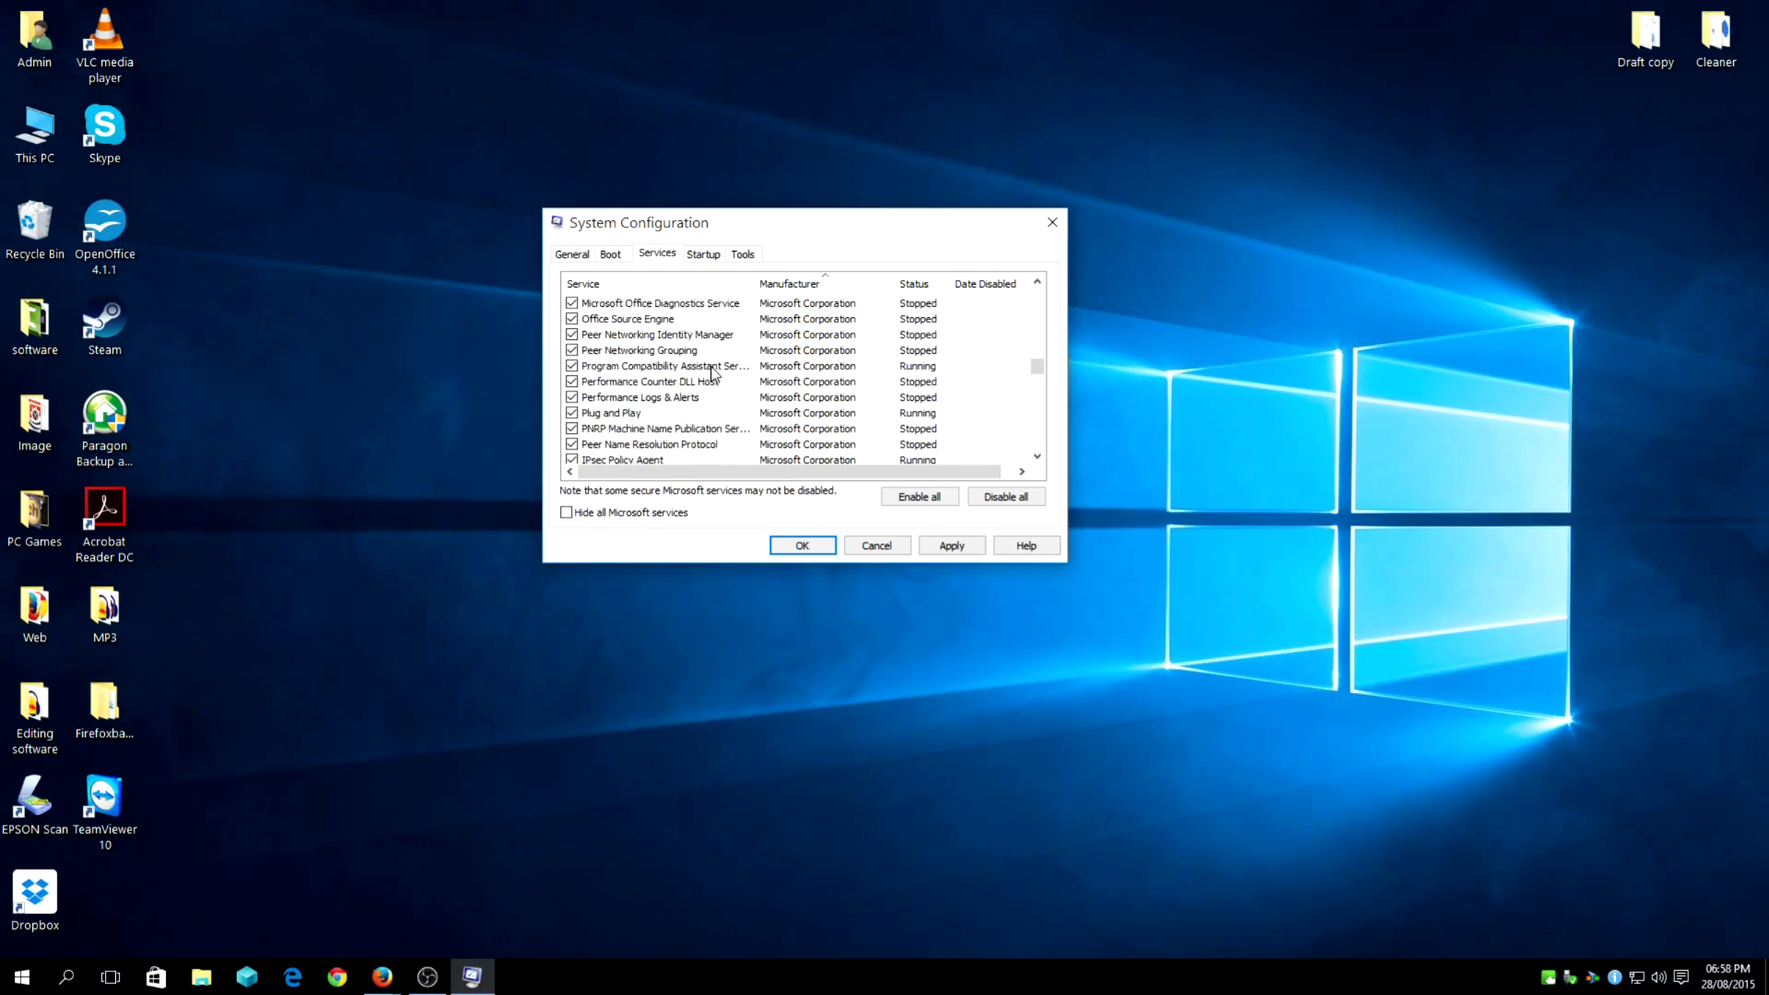
pyautogui.scroll(-3)
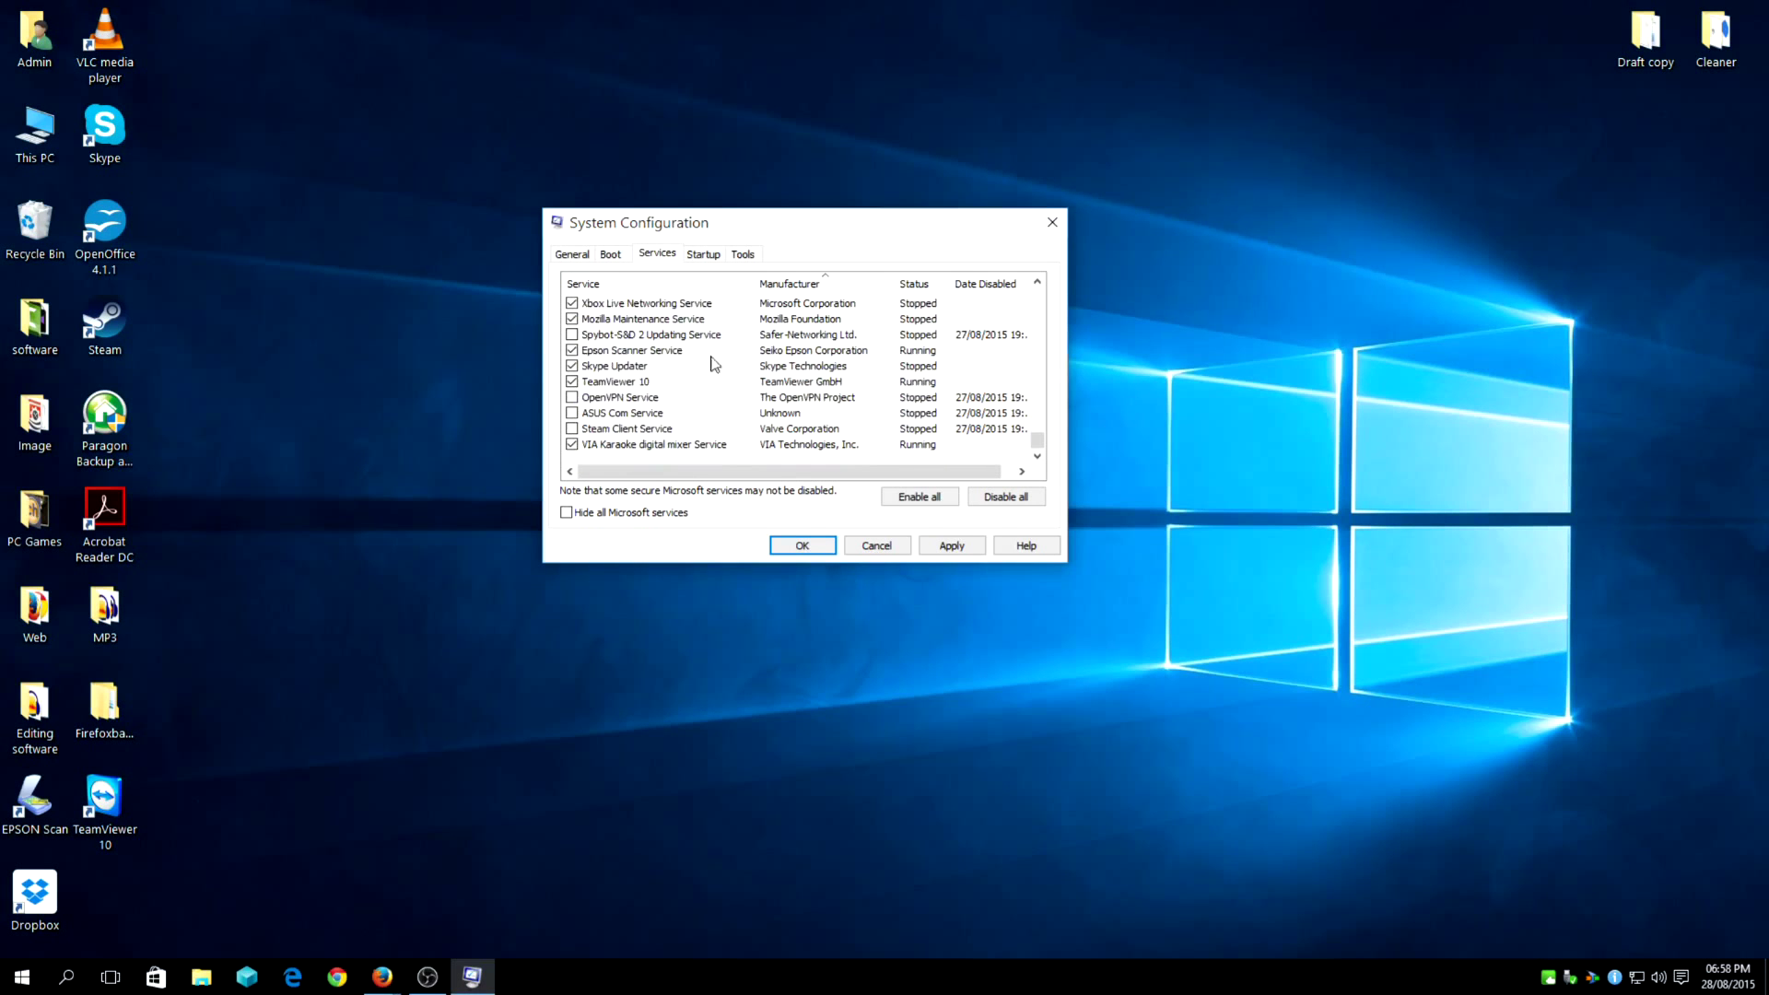
pyautogui.click(616, 381)
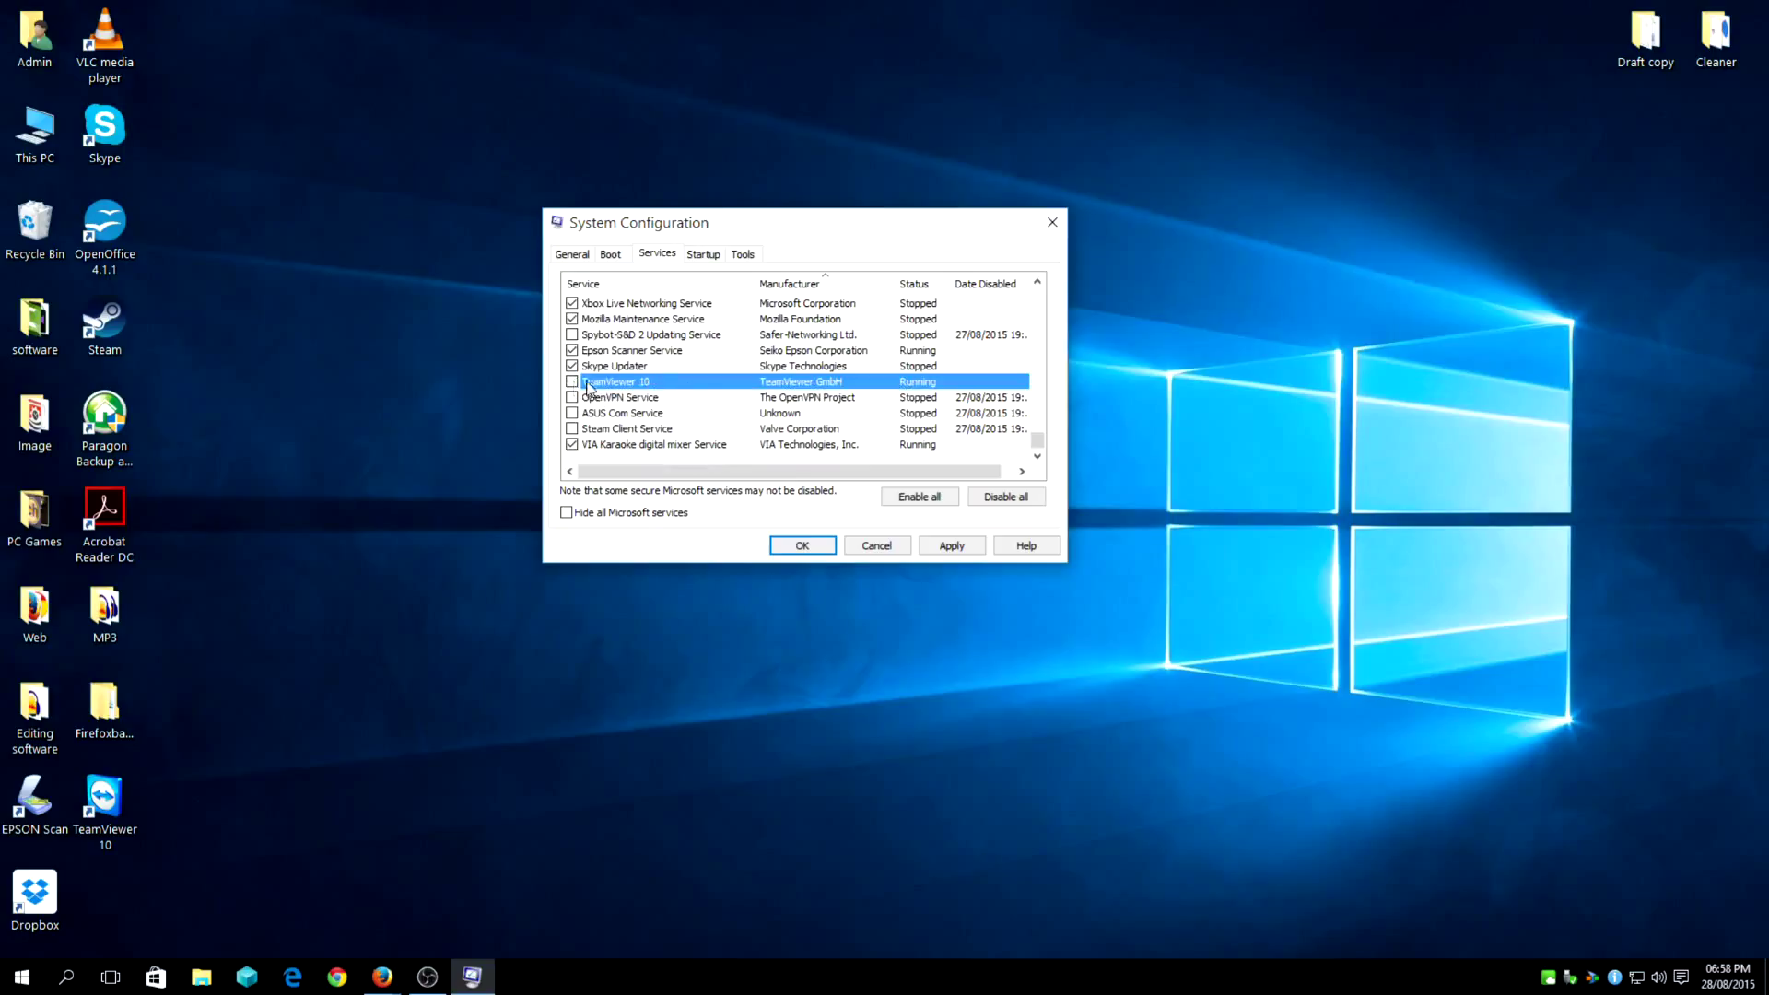
pyautogui.moveTo(632, 389)
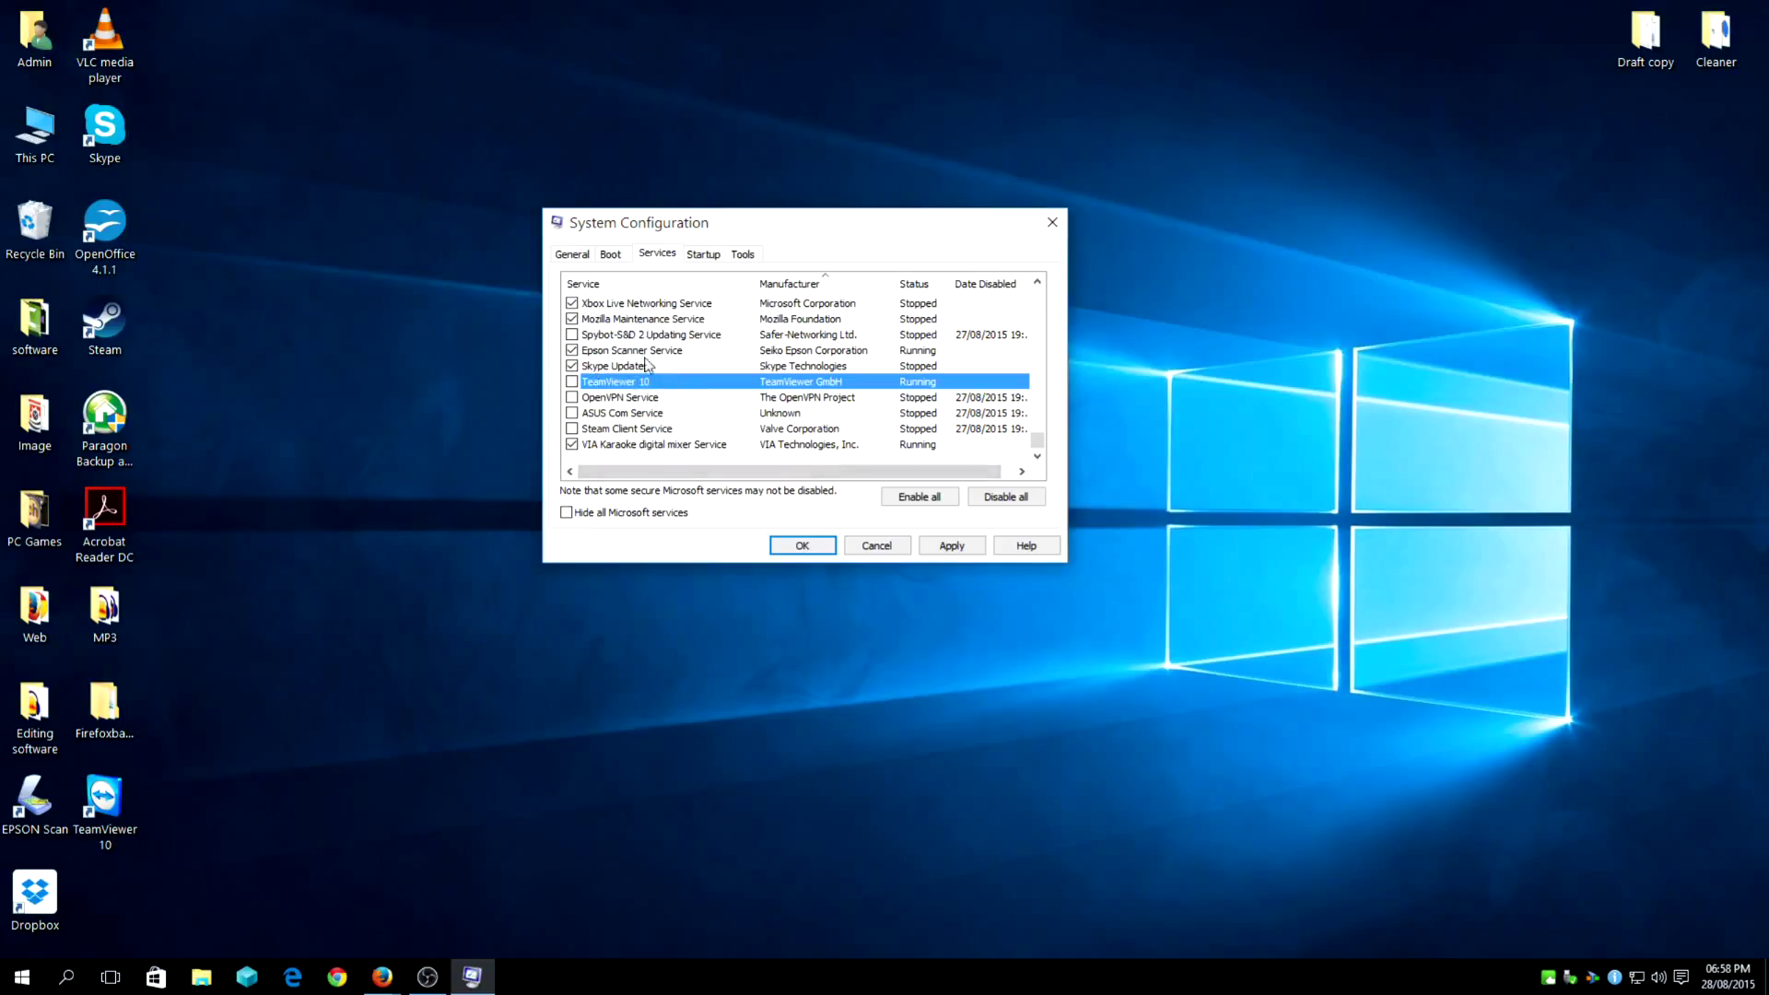
pyautogui.moveTo(711, 380)
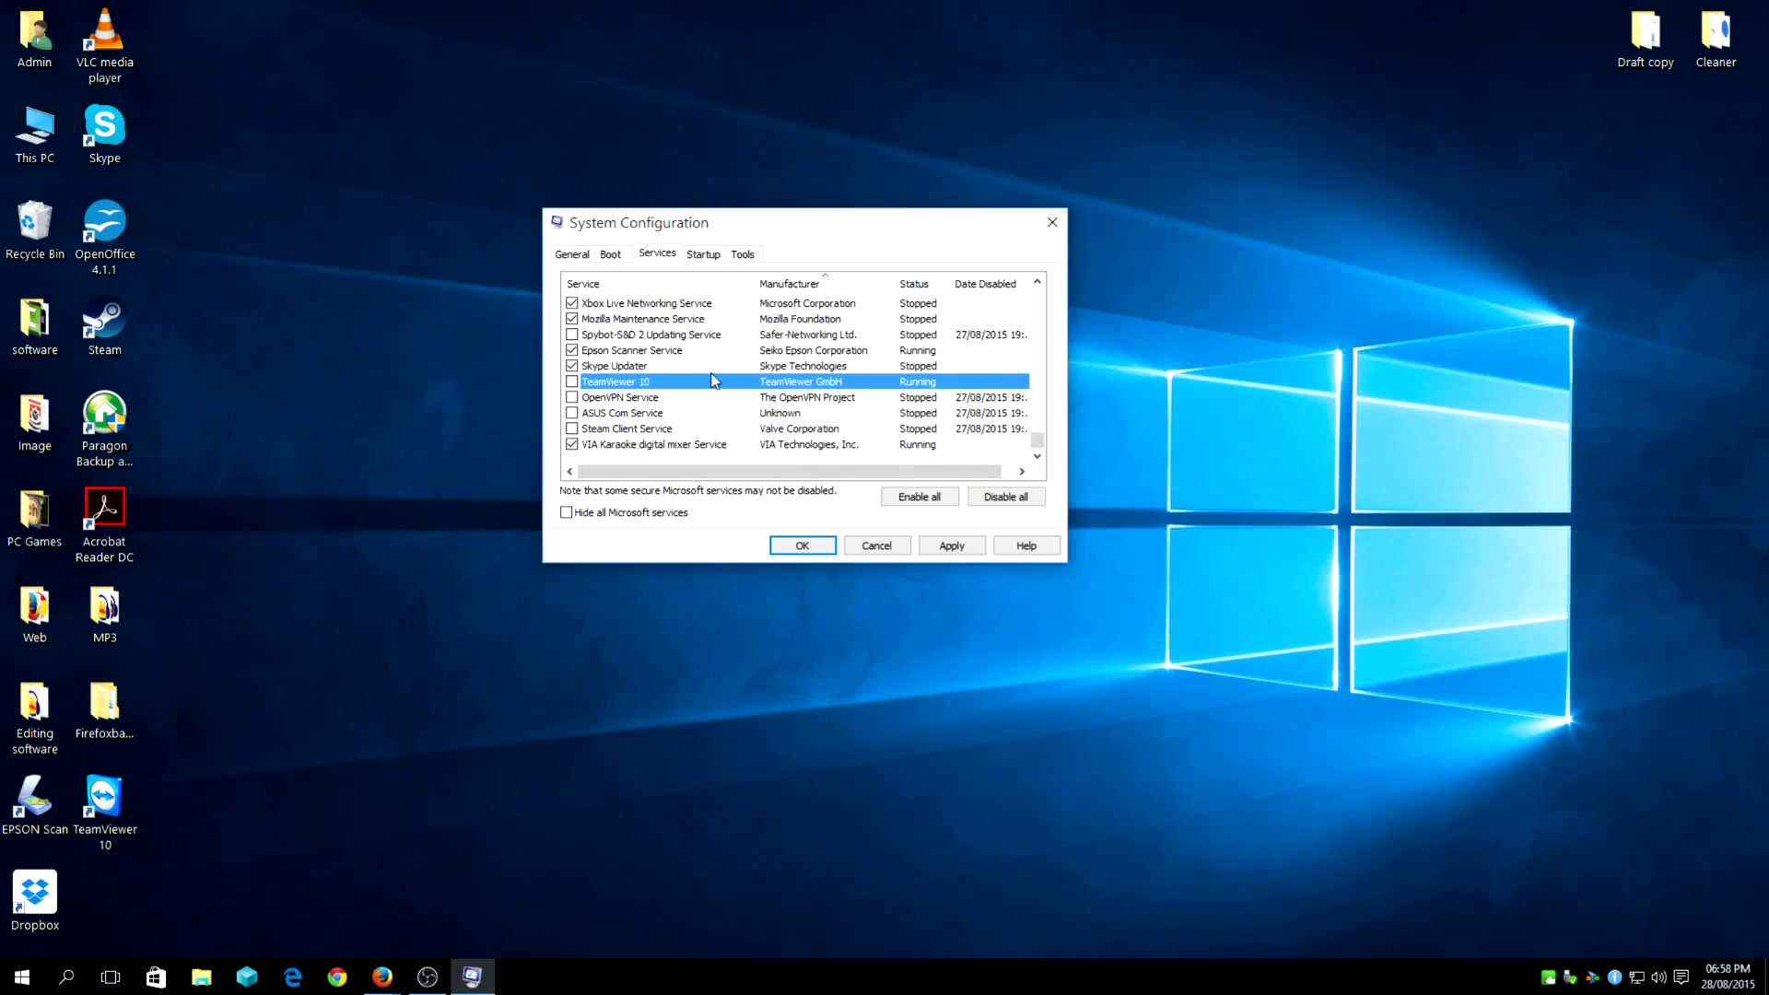
pyautogui.click(951, 545)
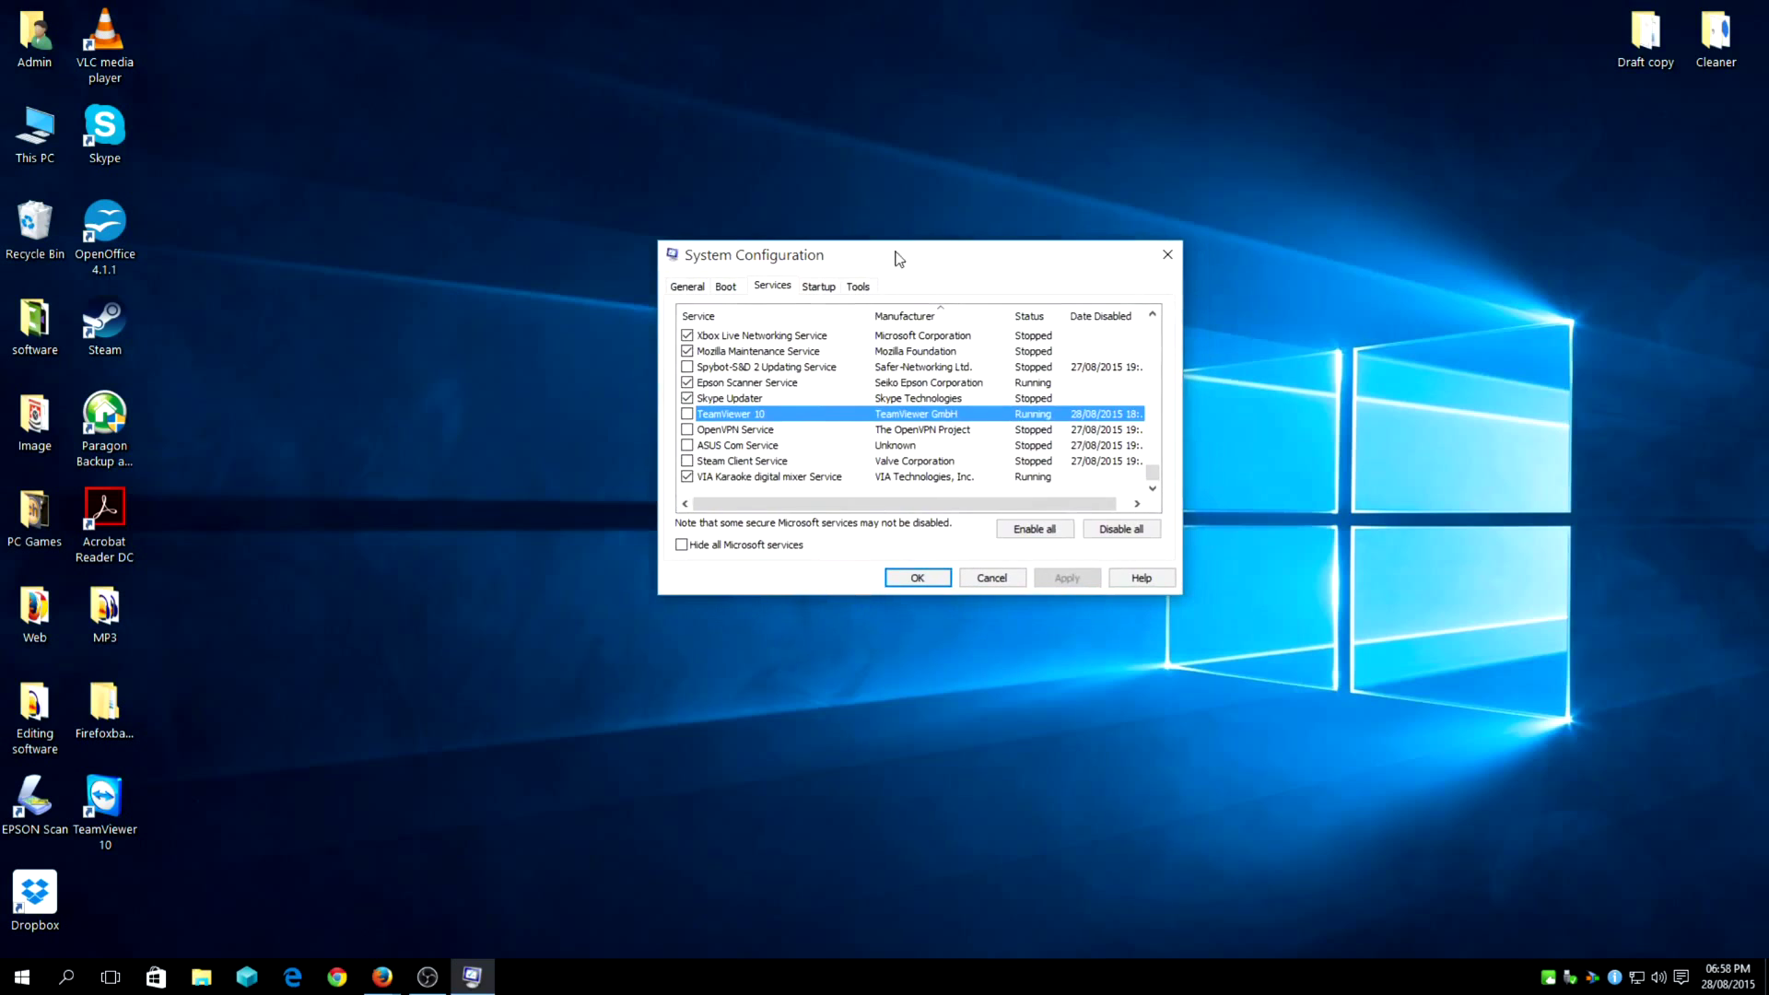
# From the Startup page, launch Task Manager's start-up programs list
pyautogui.click(819, 286)
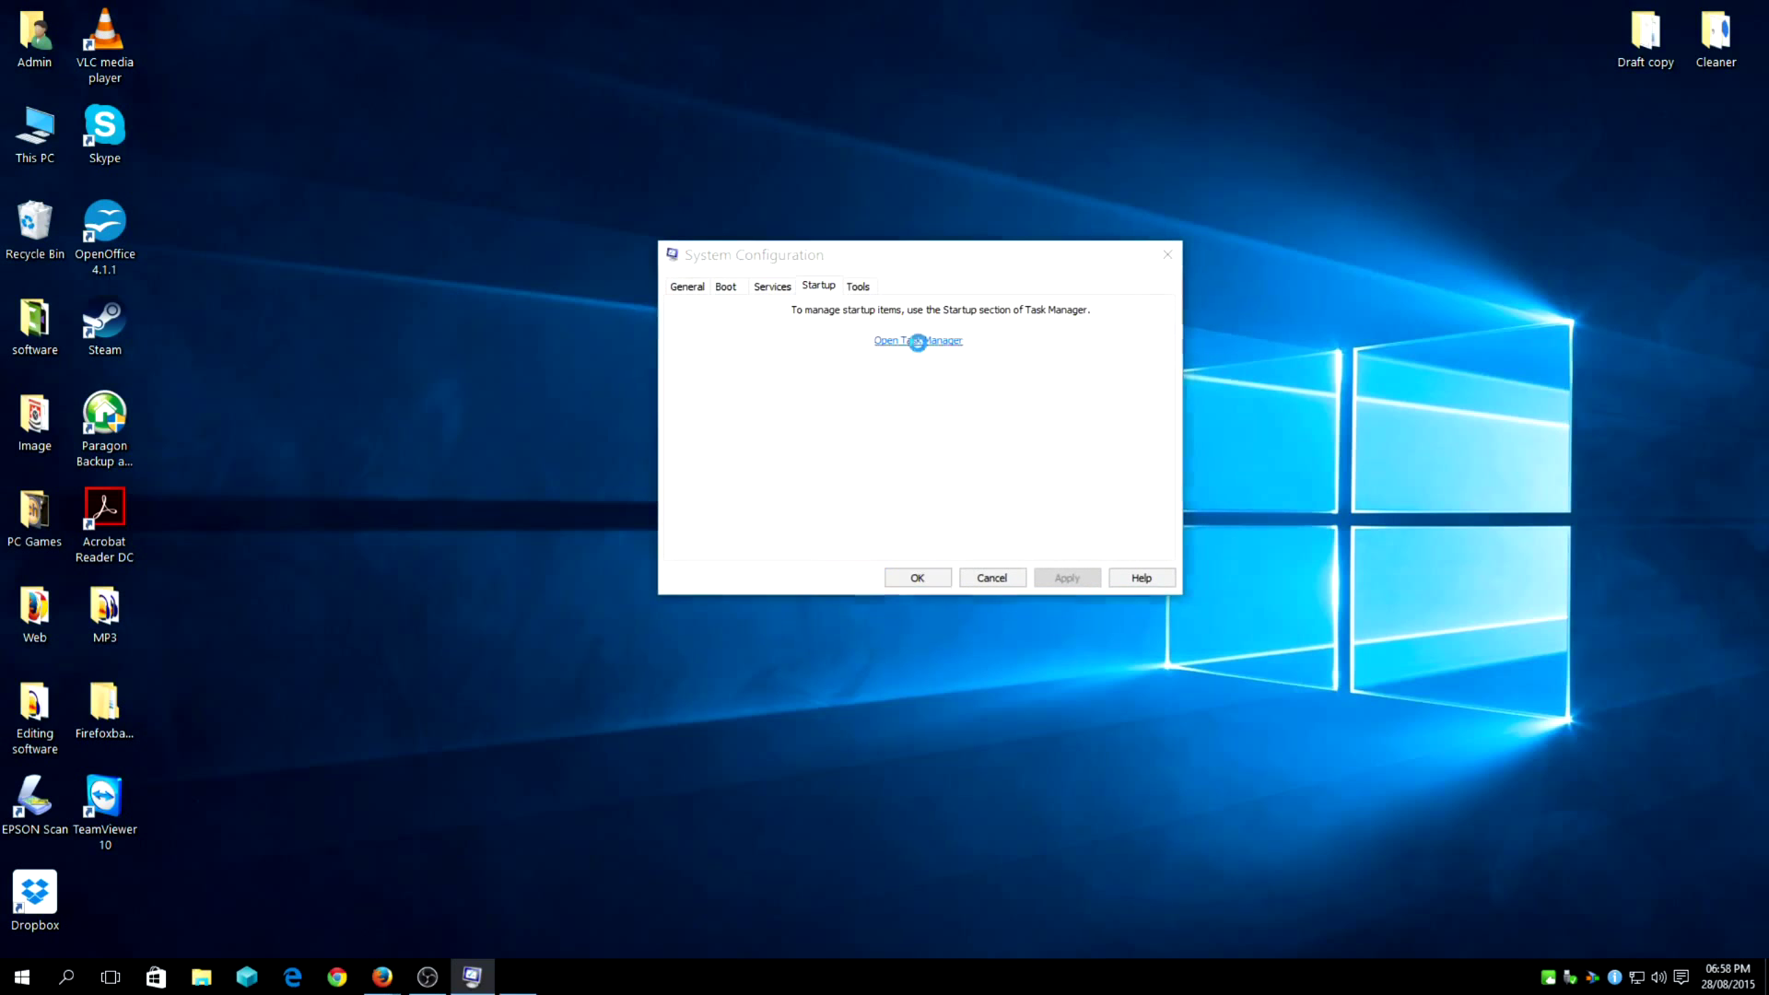
pyautogui.click(918, 341)
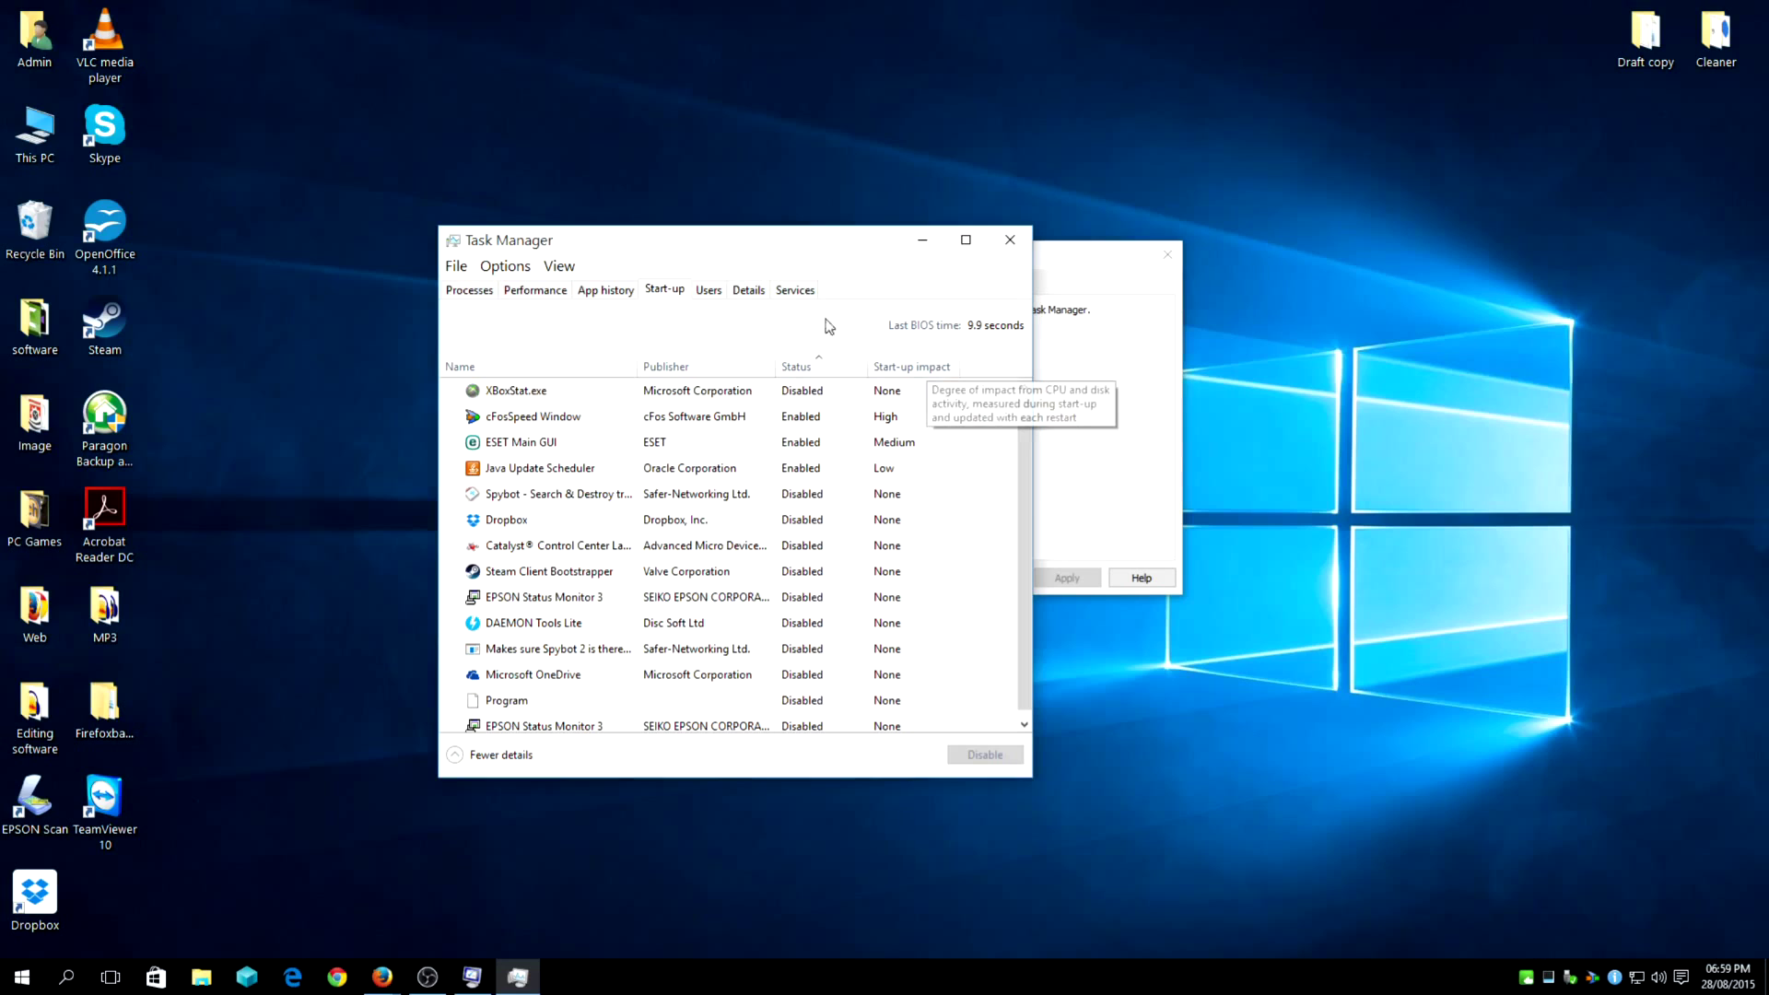
pyautogui.moveTo(927, 417)
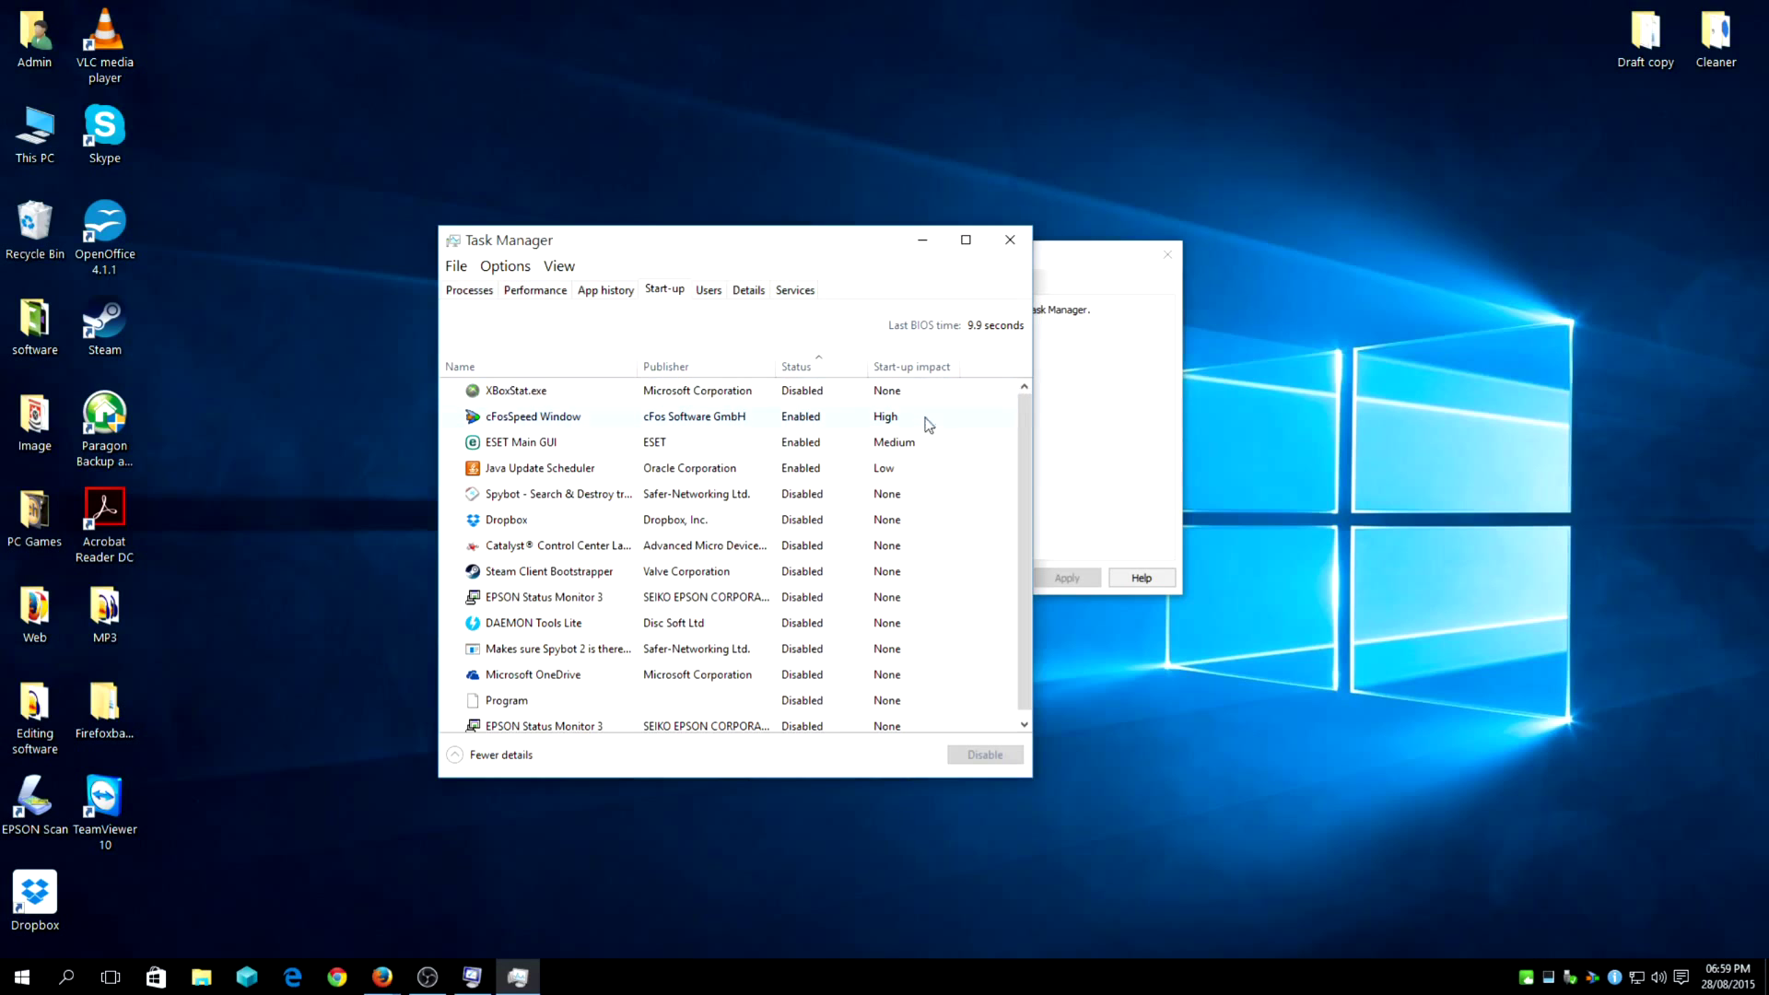
# Sort start-up items by Status with enabled first and select Java Update Scheduler
pyautogui.click(796, 365)
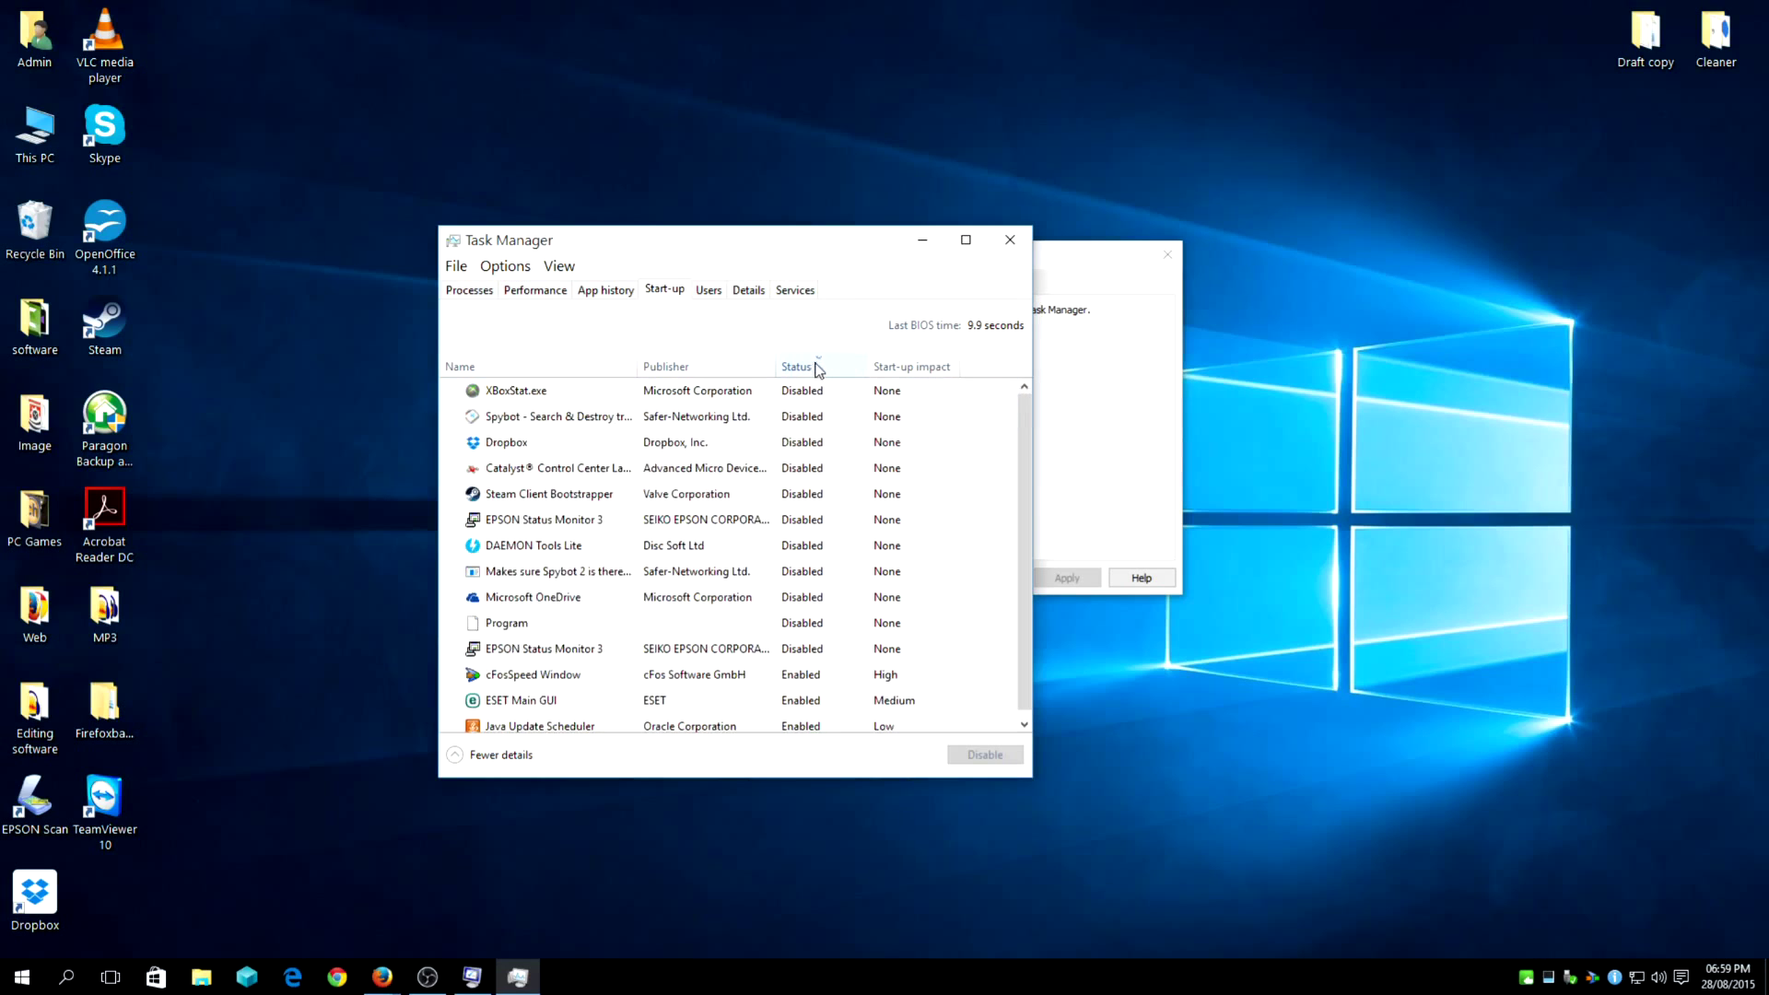
pyautogui.click(796, 365)
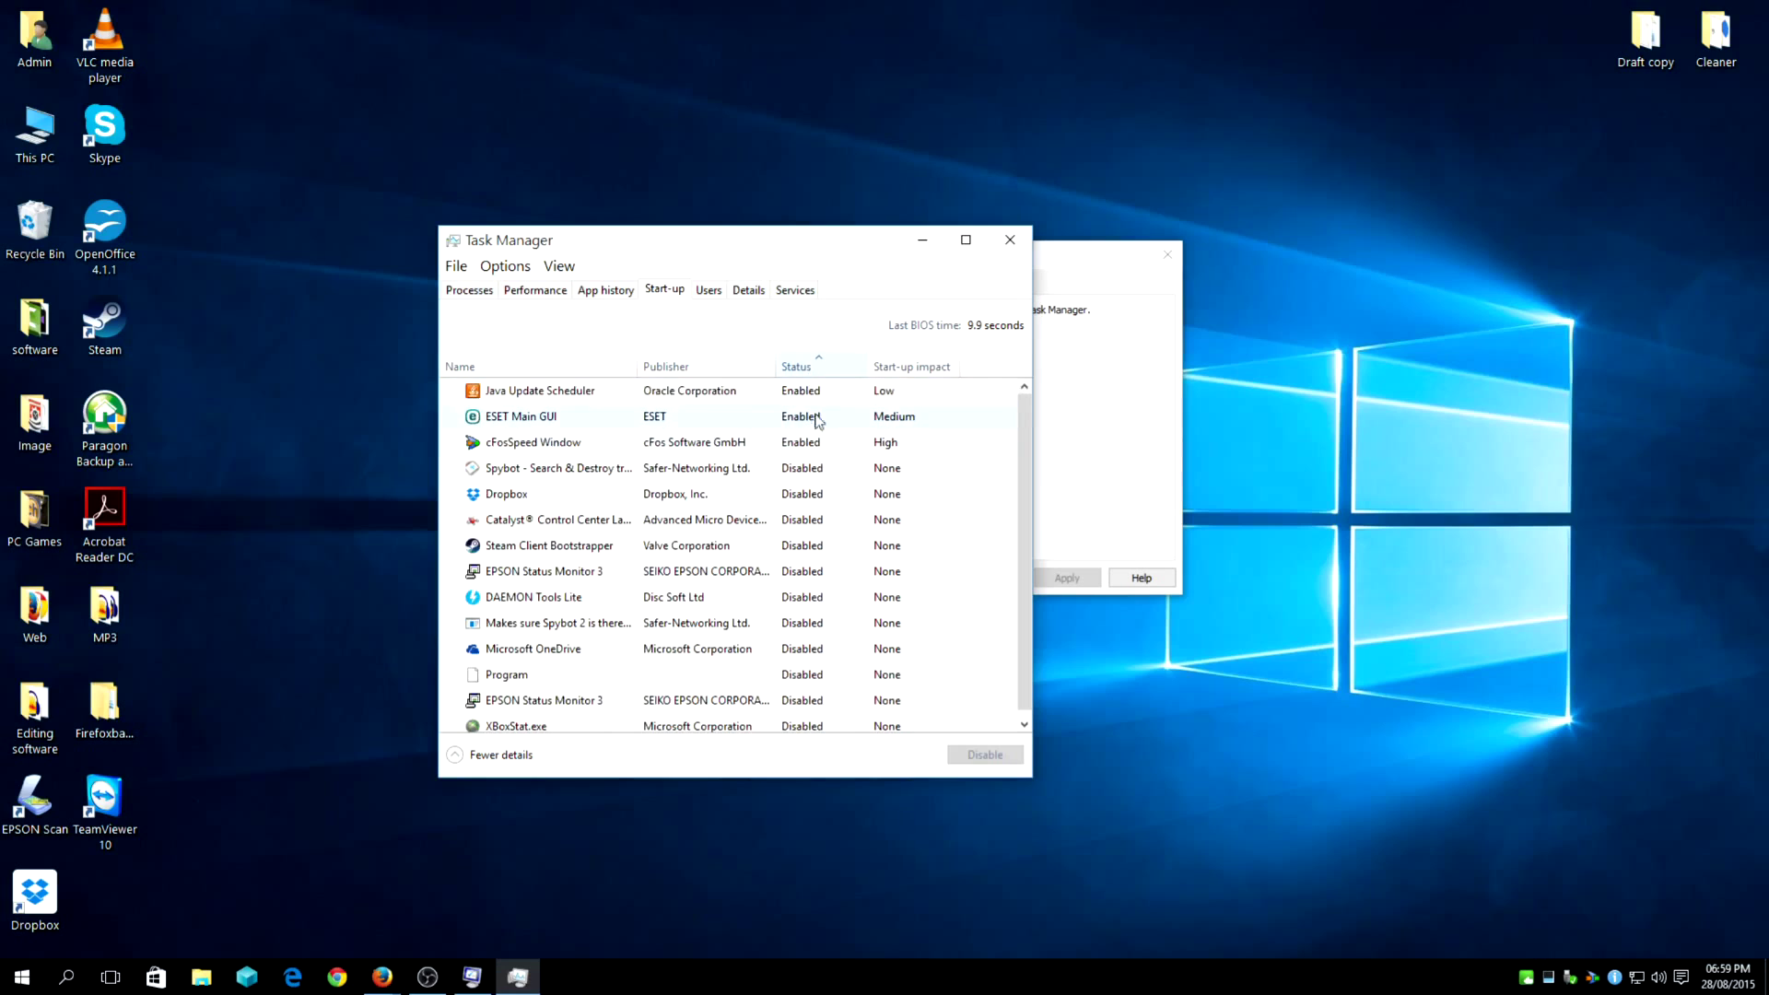
pyautogui.click(539, 391)
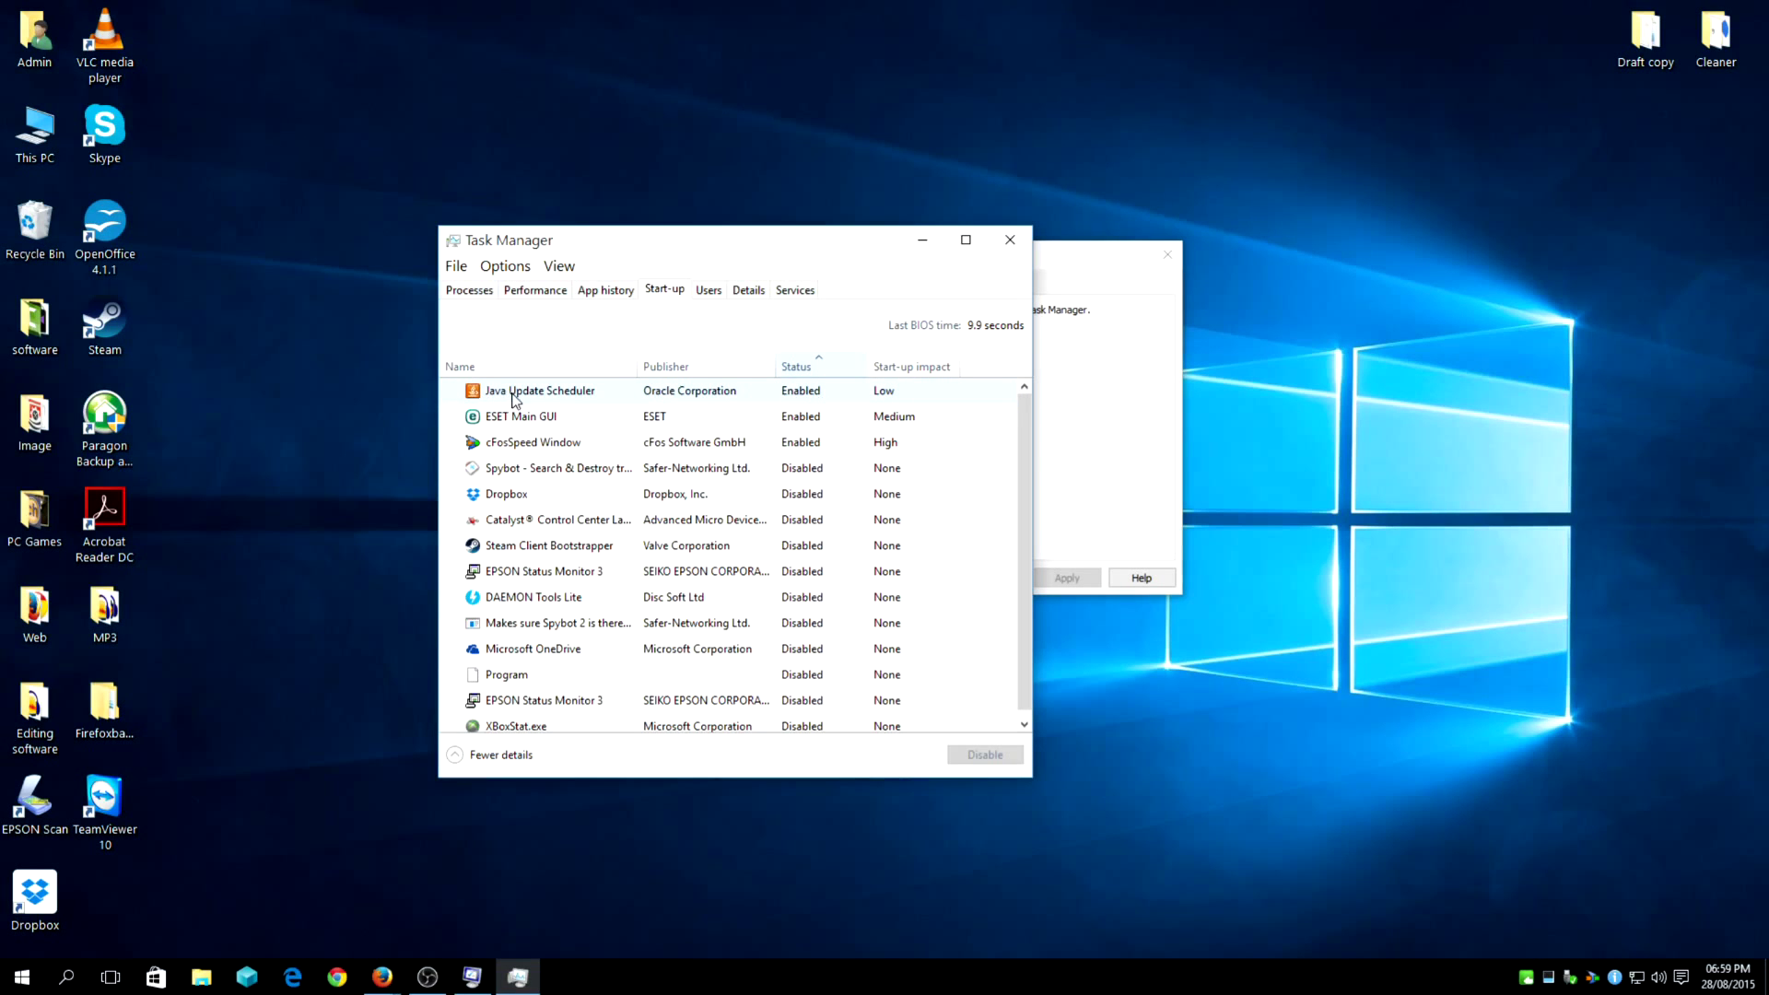
pyautogui.moveTo(752, 400)
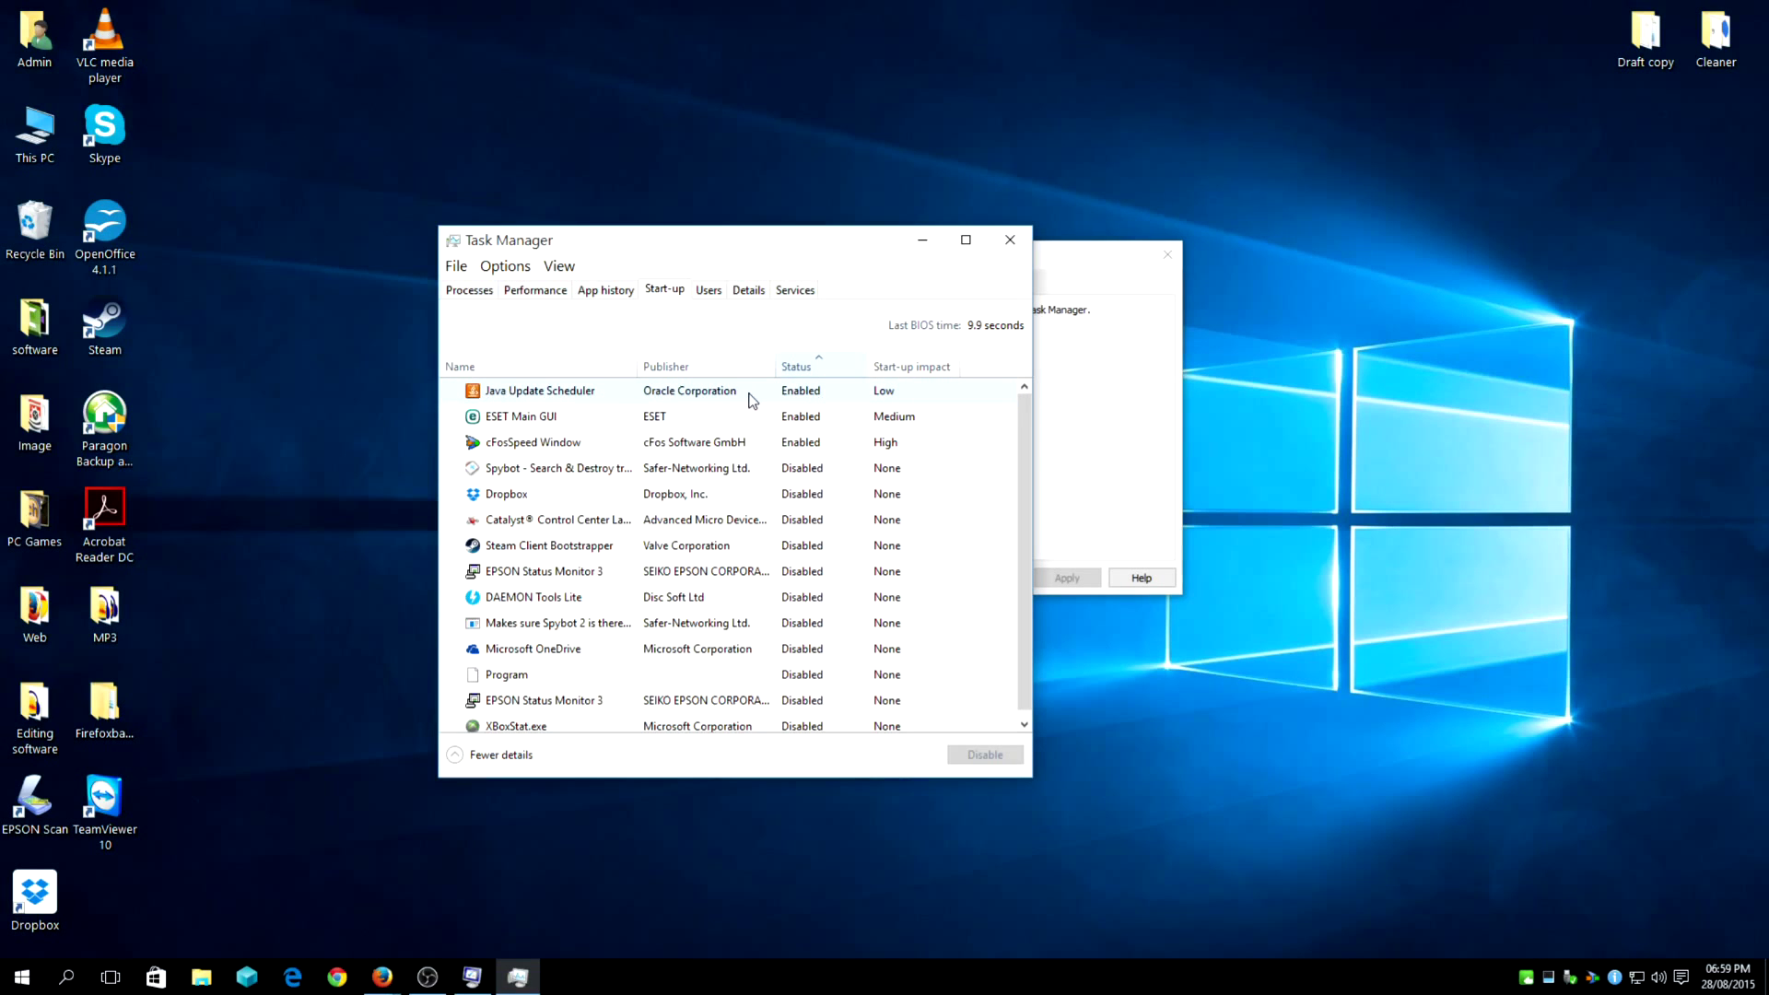
pyautogui.click(540, 391)
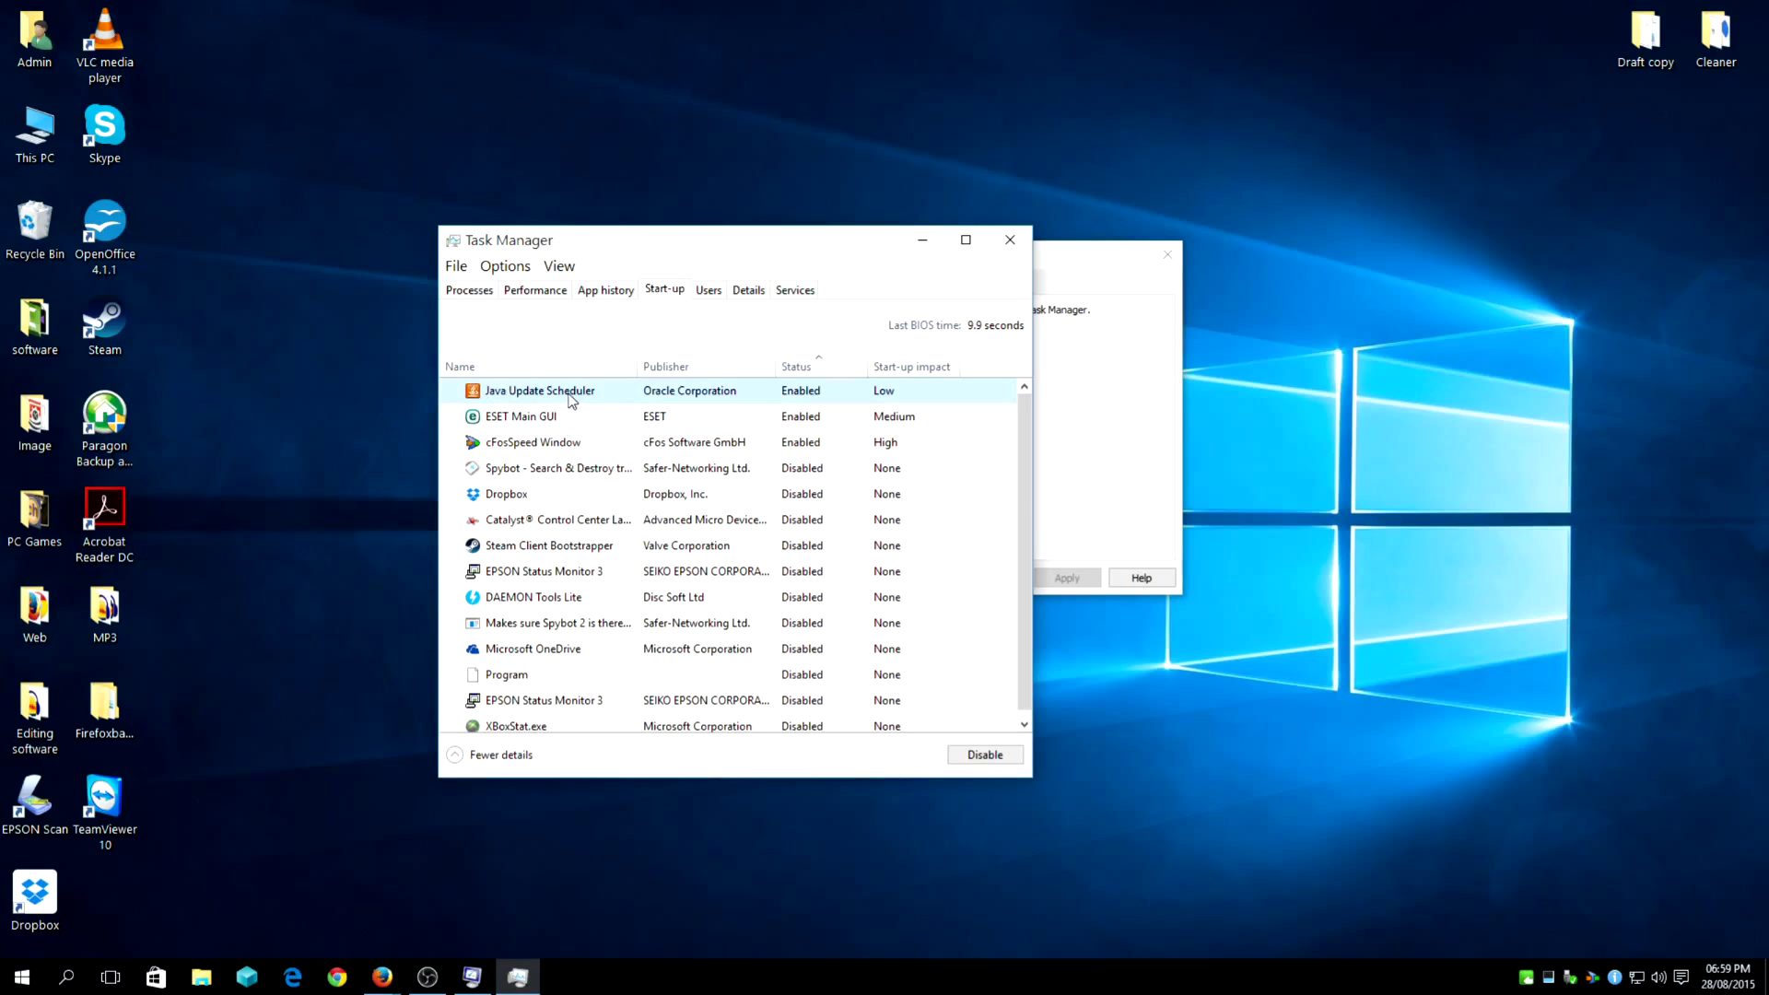
pyautogui.click(572, 417)
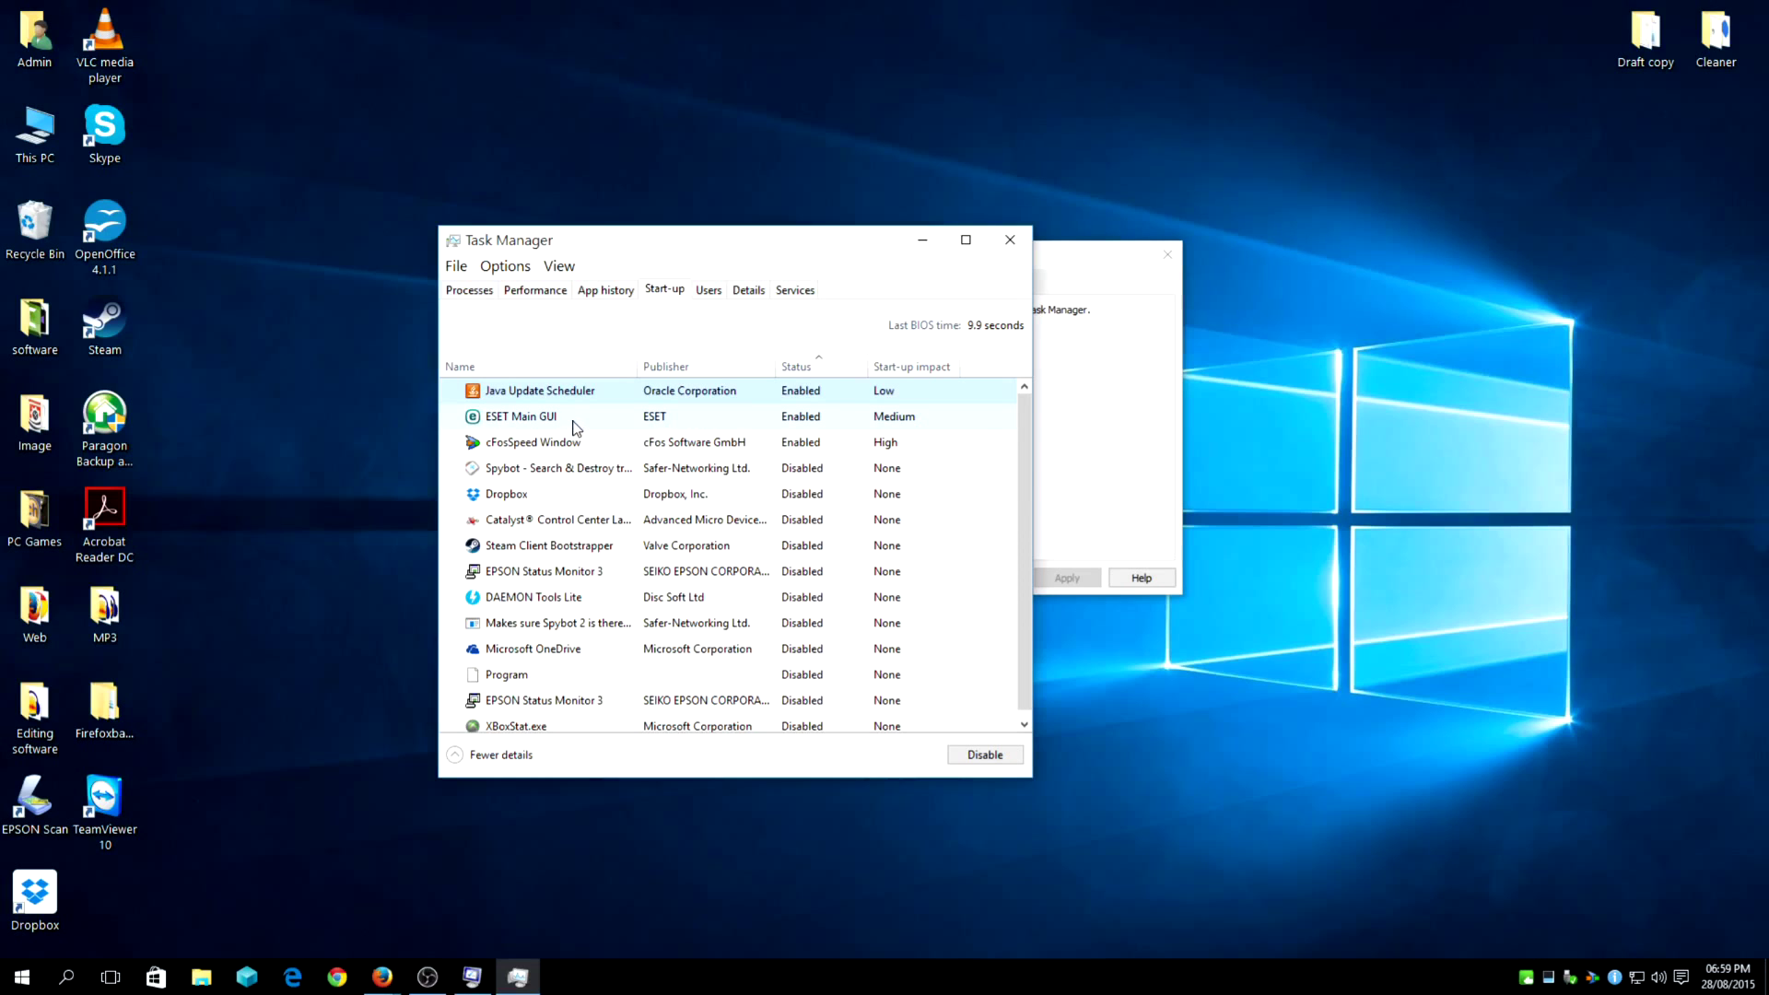
pyautogui.moveTo(567, 466)
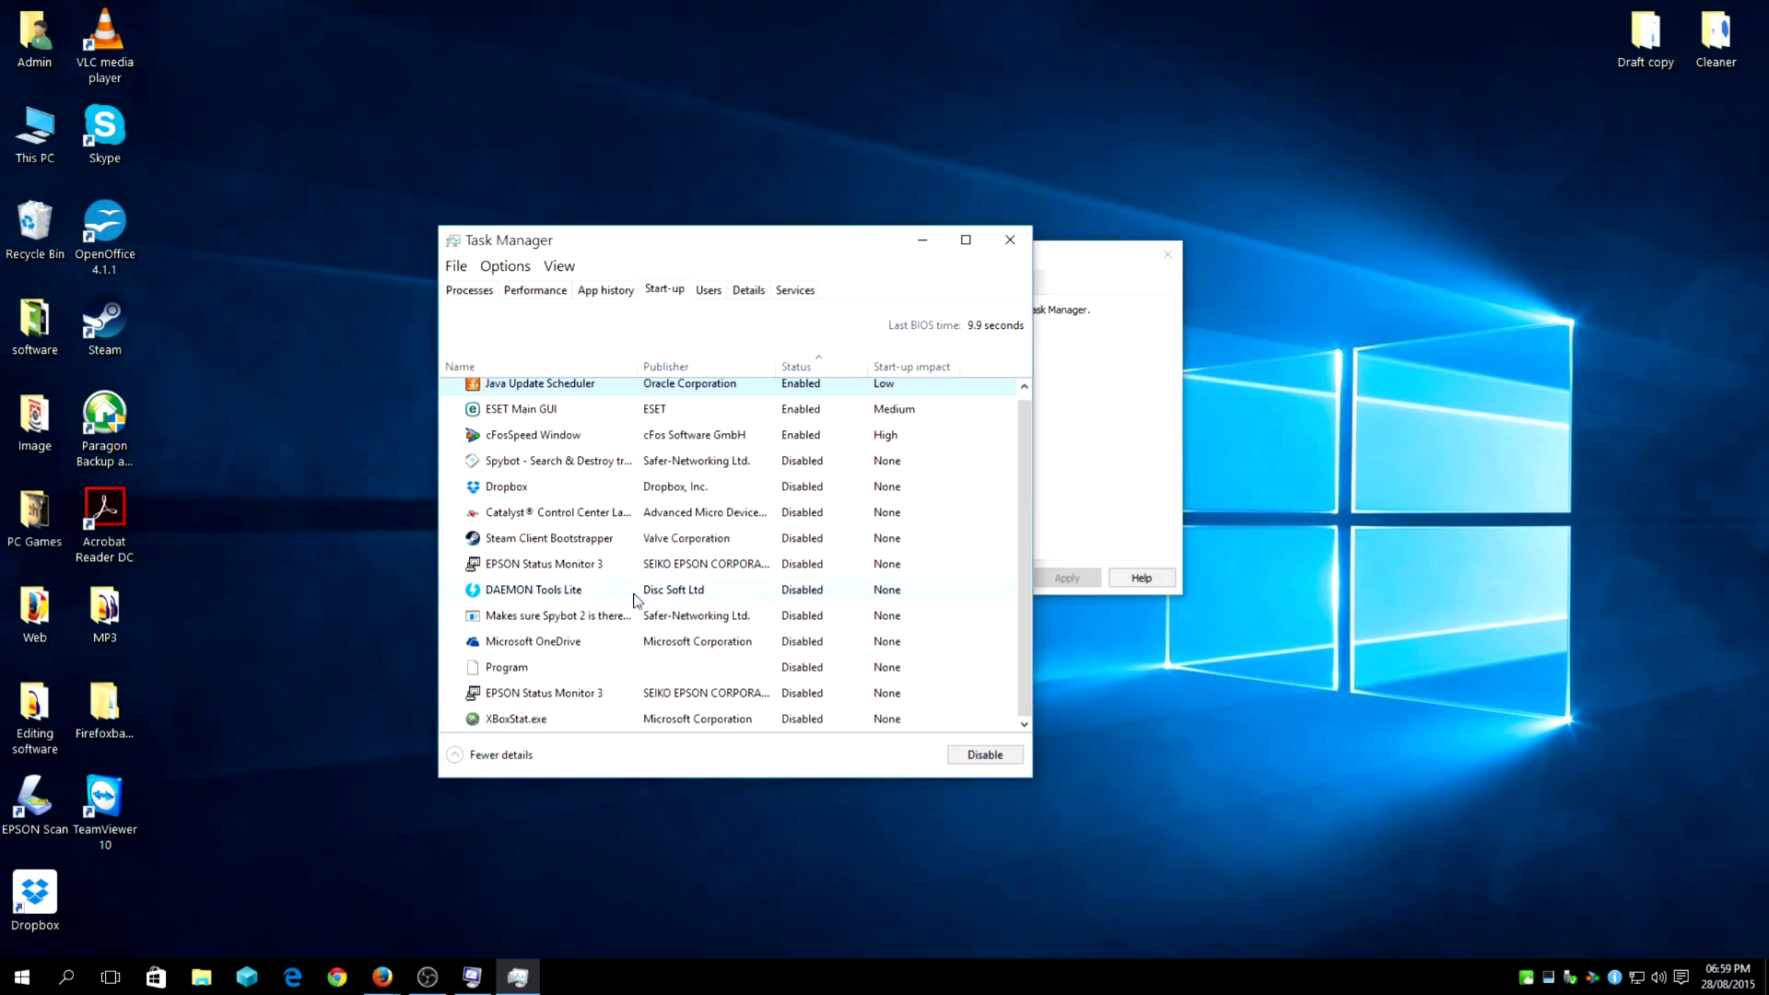
pyautogui.moveTo(807, 632)
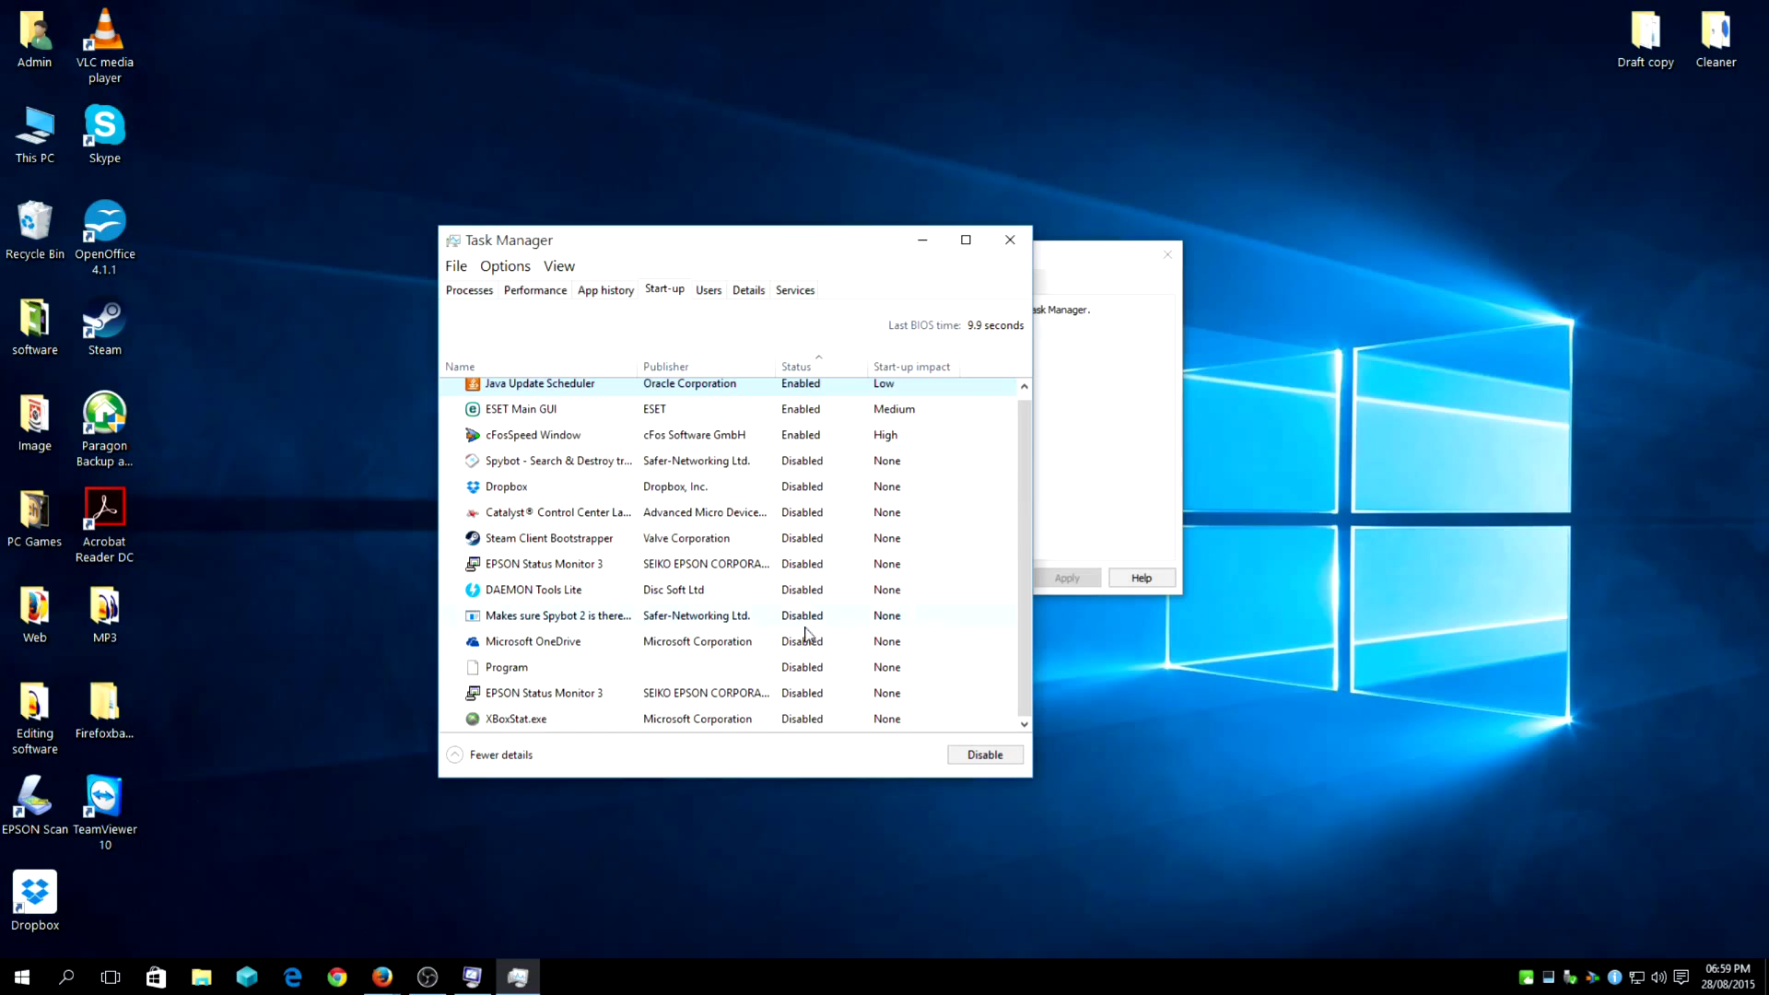
pyautogui.moveTo(903, 612)
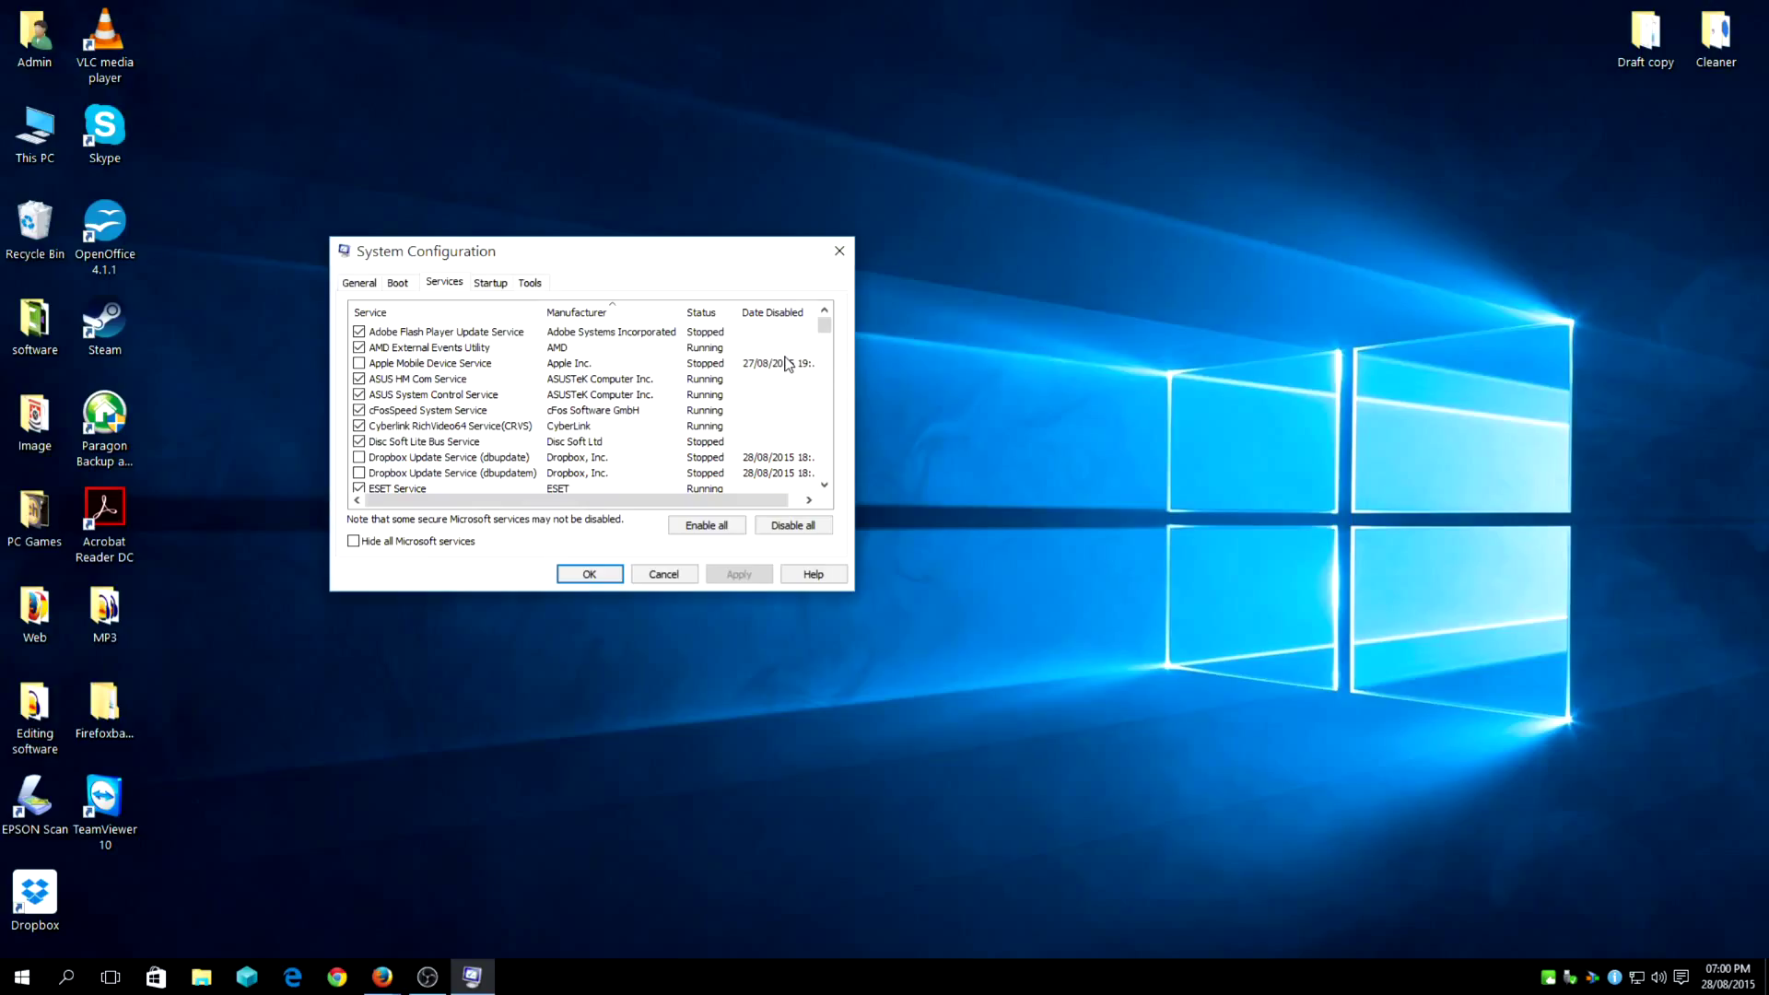
pyautogui.moveTo(814, 378)
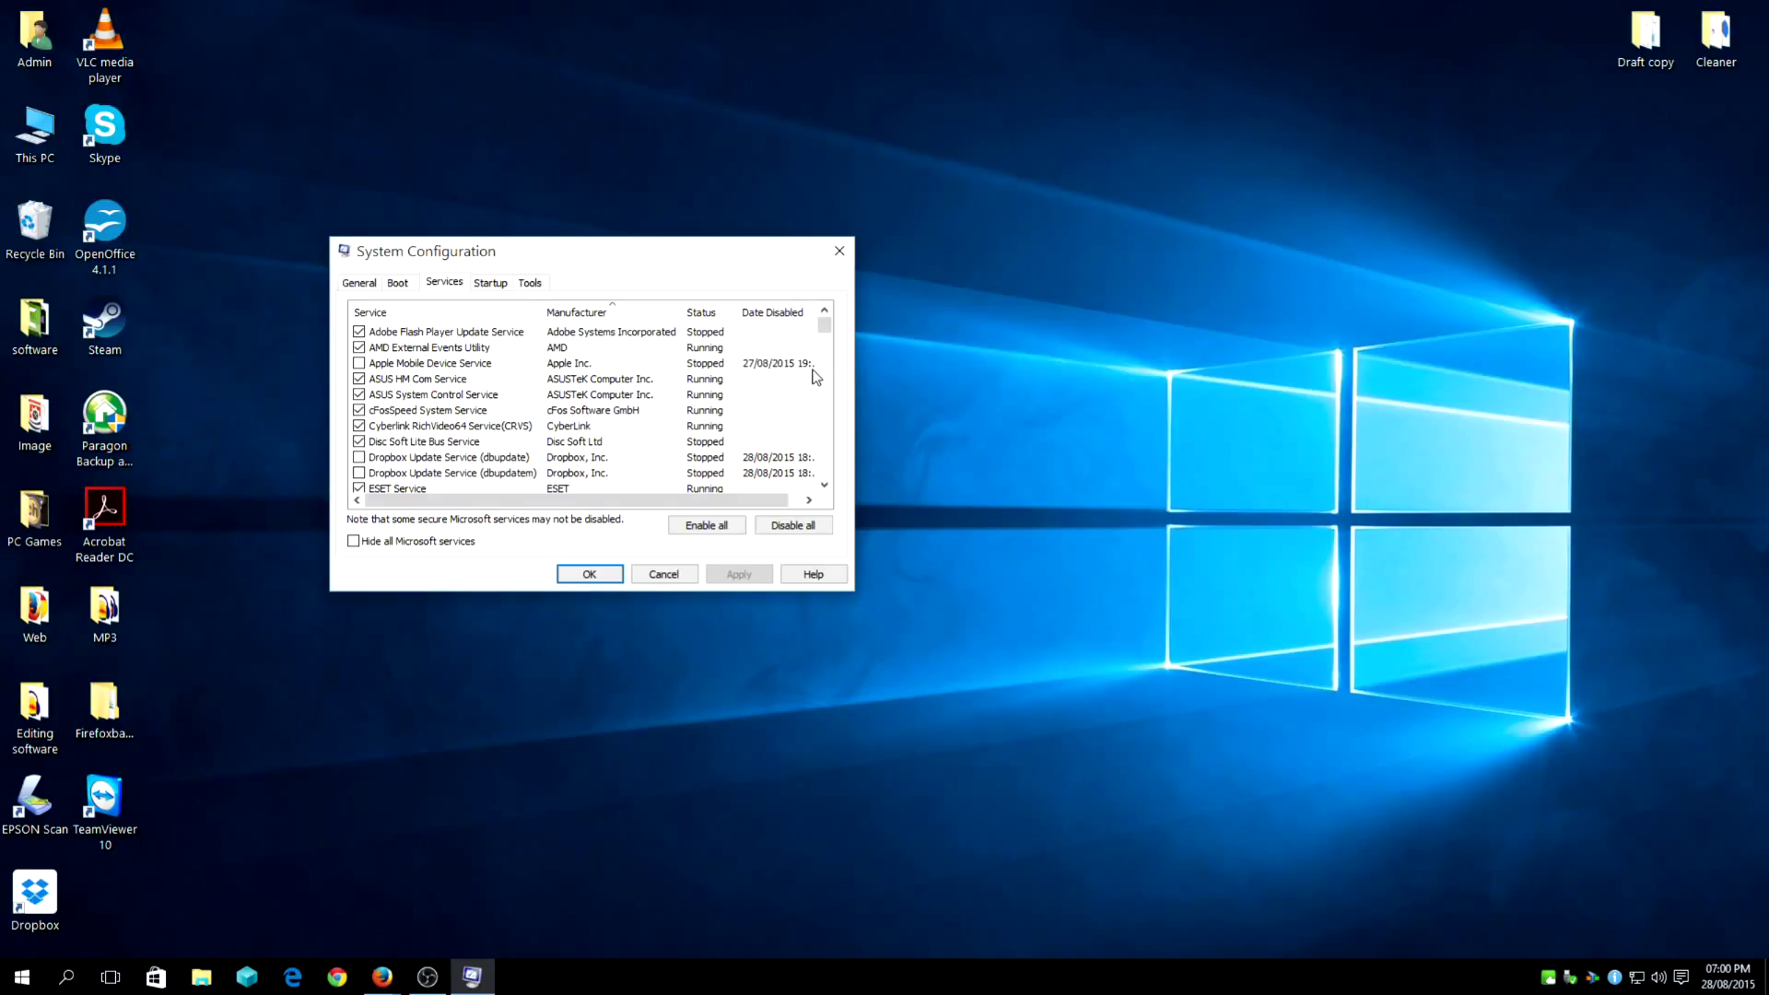